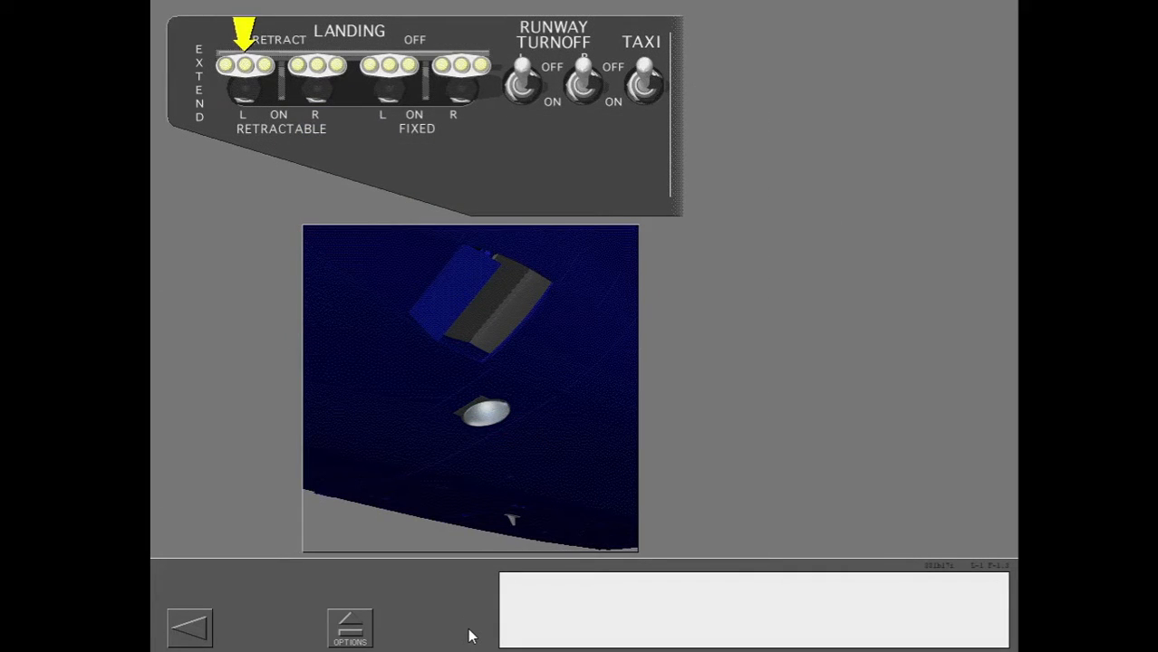
- Advance through the landing, runway turnoff and taxi light narration to the review prompt
click(244, 87)
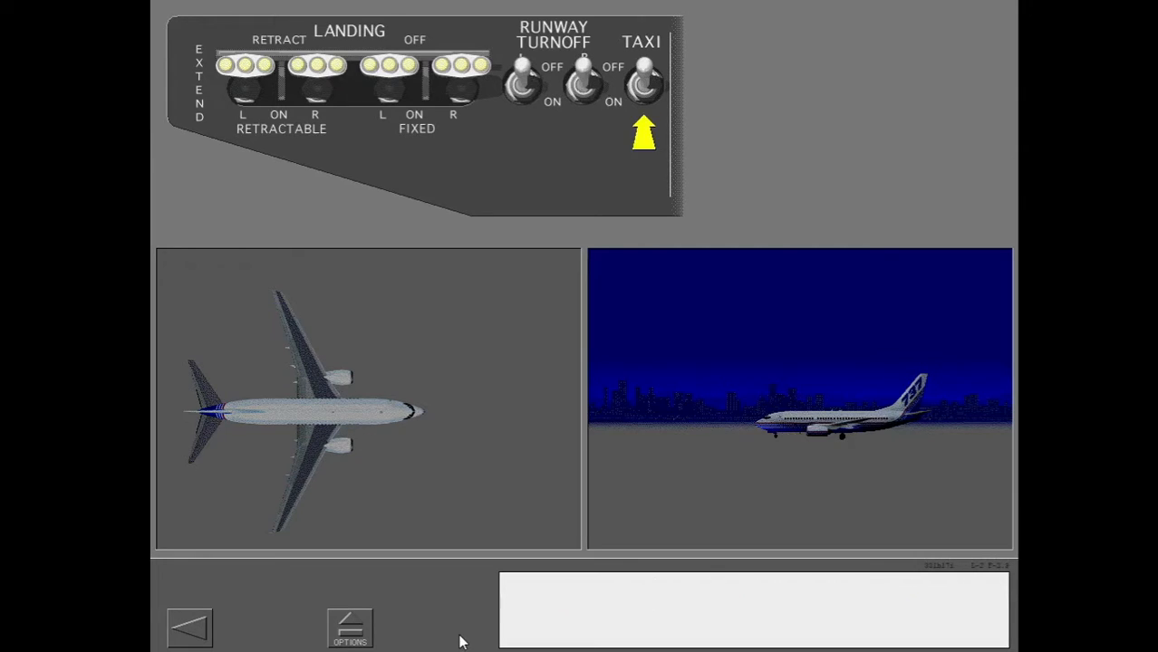
click(644, 81)
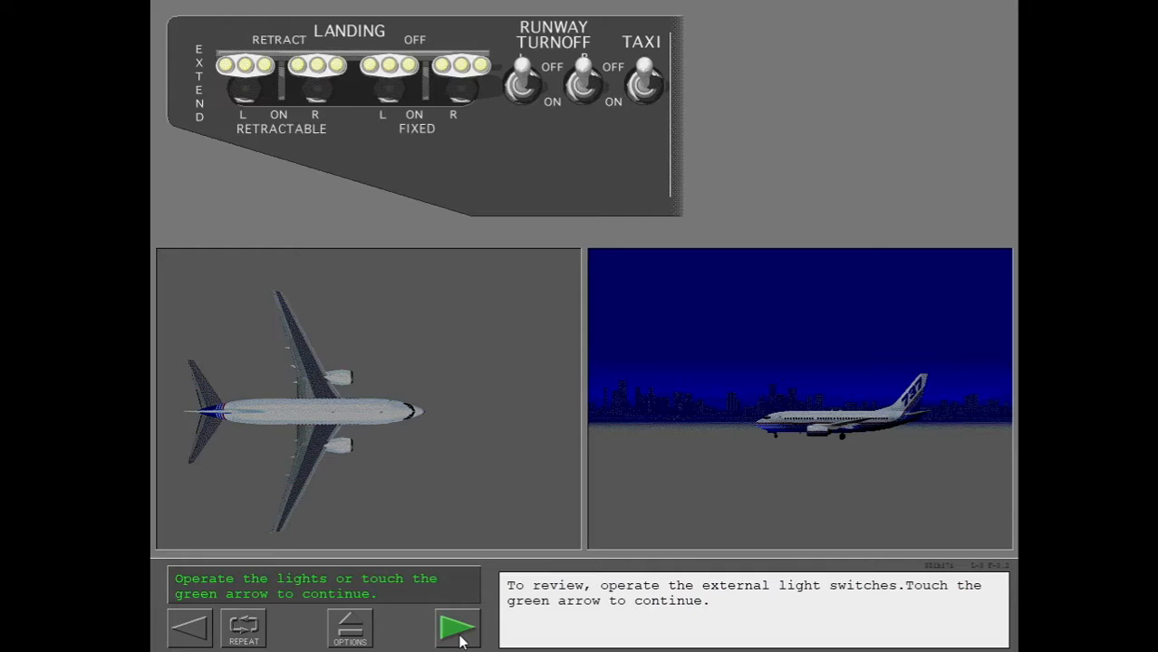
- Step through the logo, position strobe/steady, anti-collision, wing and wheel well light switches to the review prompt
click(457, 627)
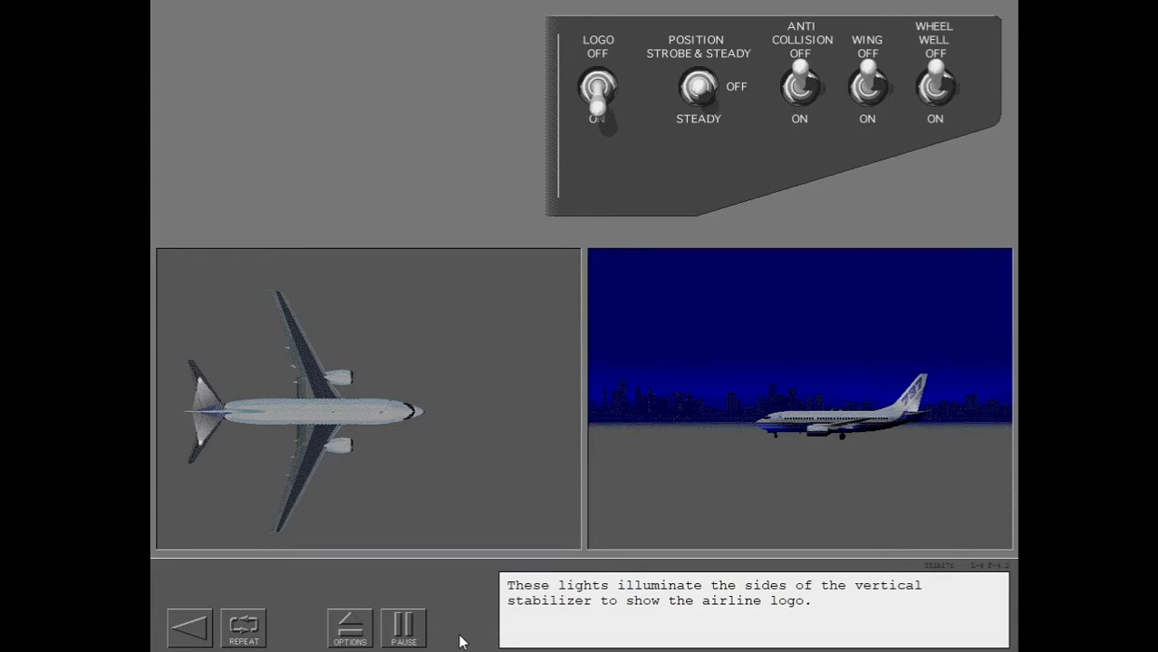
click(598, 90)
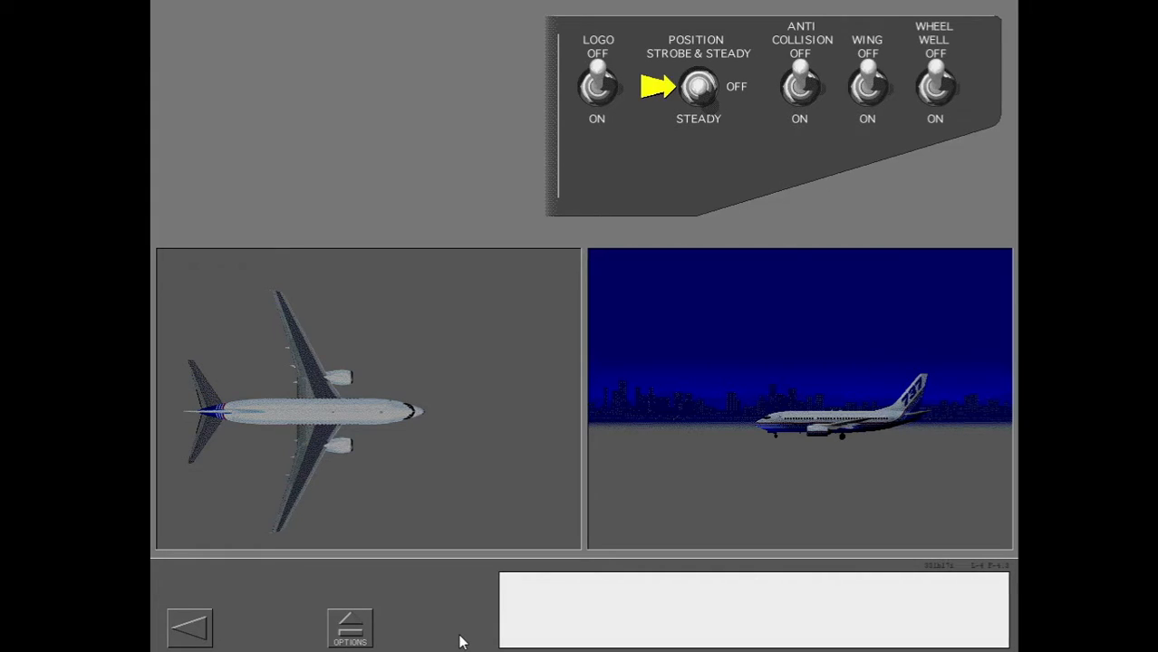
click(698, 87)
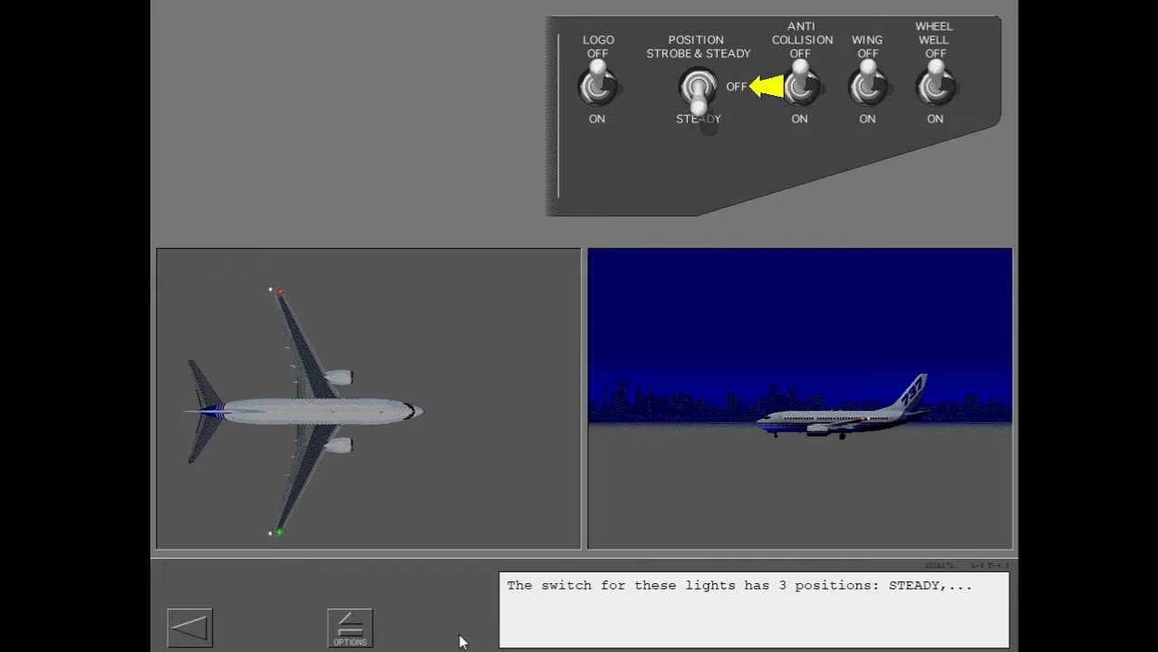
click(697, 87)
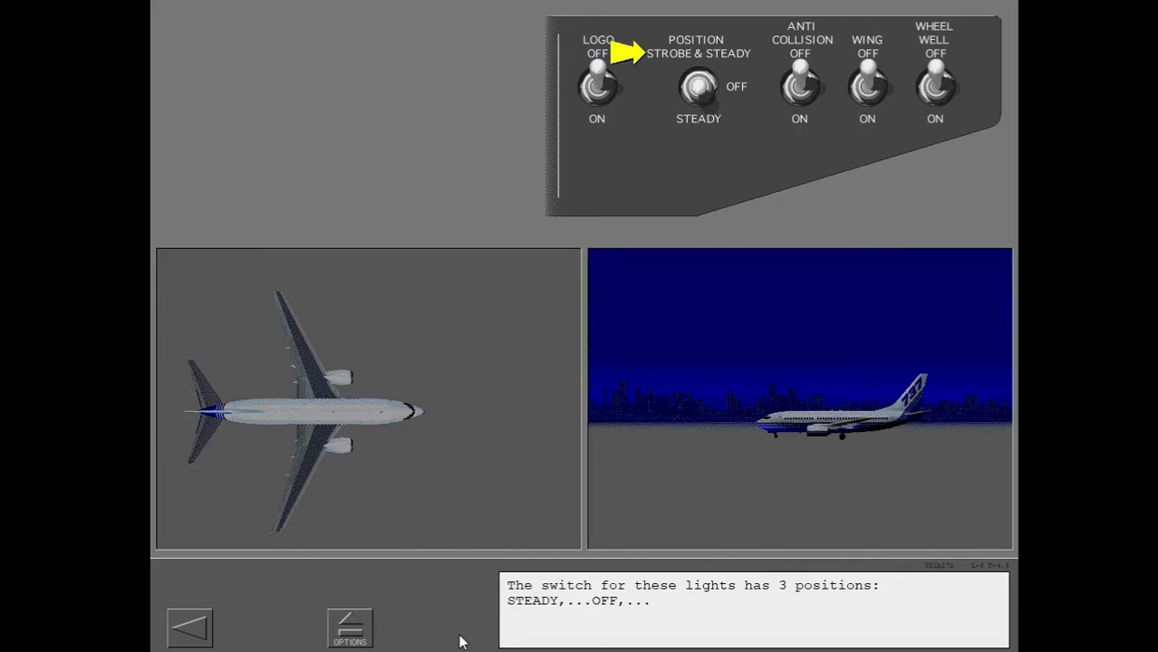
click(698, 87)
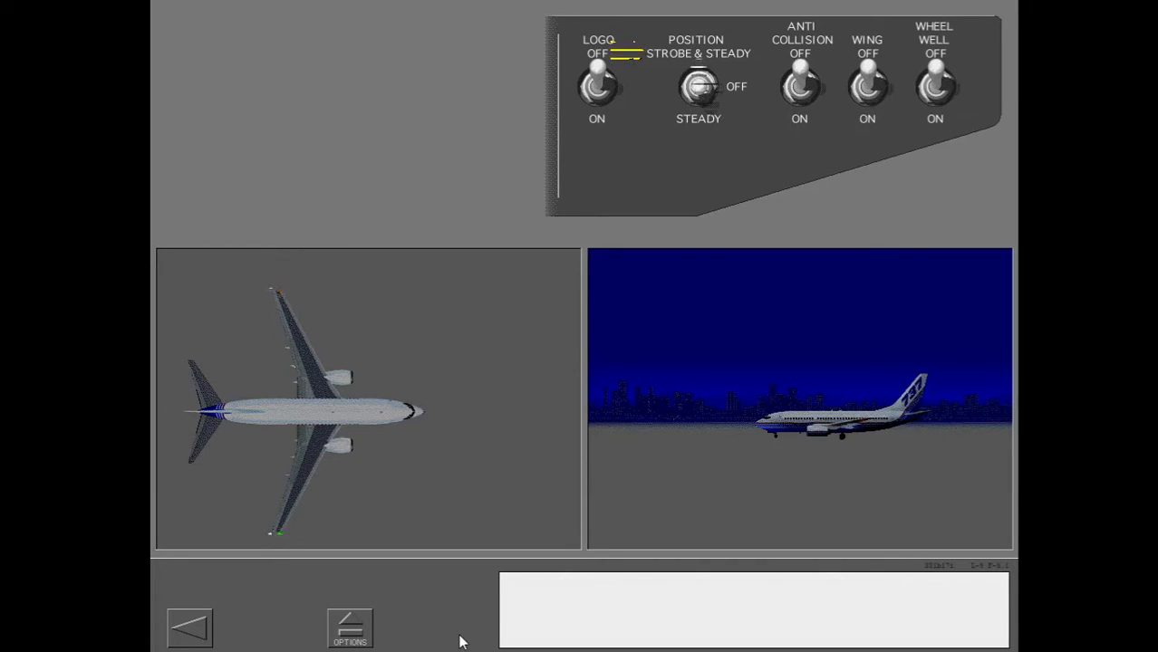
click(799, 87)
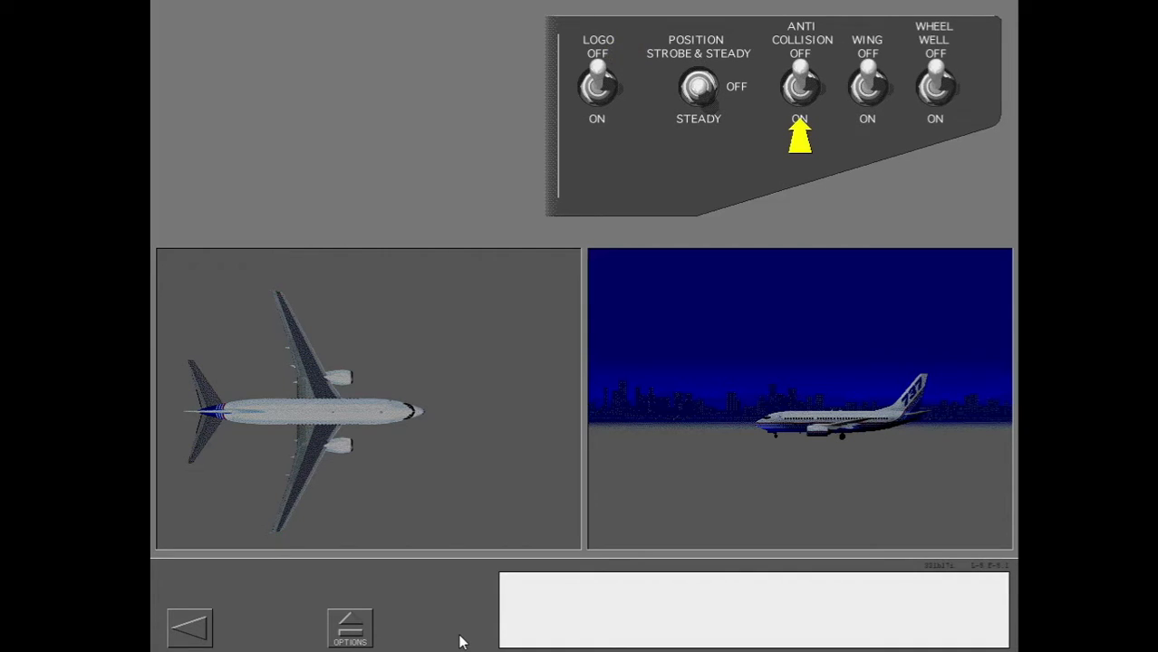
click(801, 87)
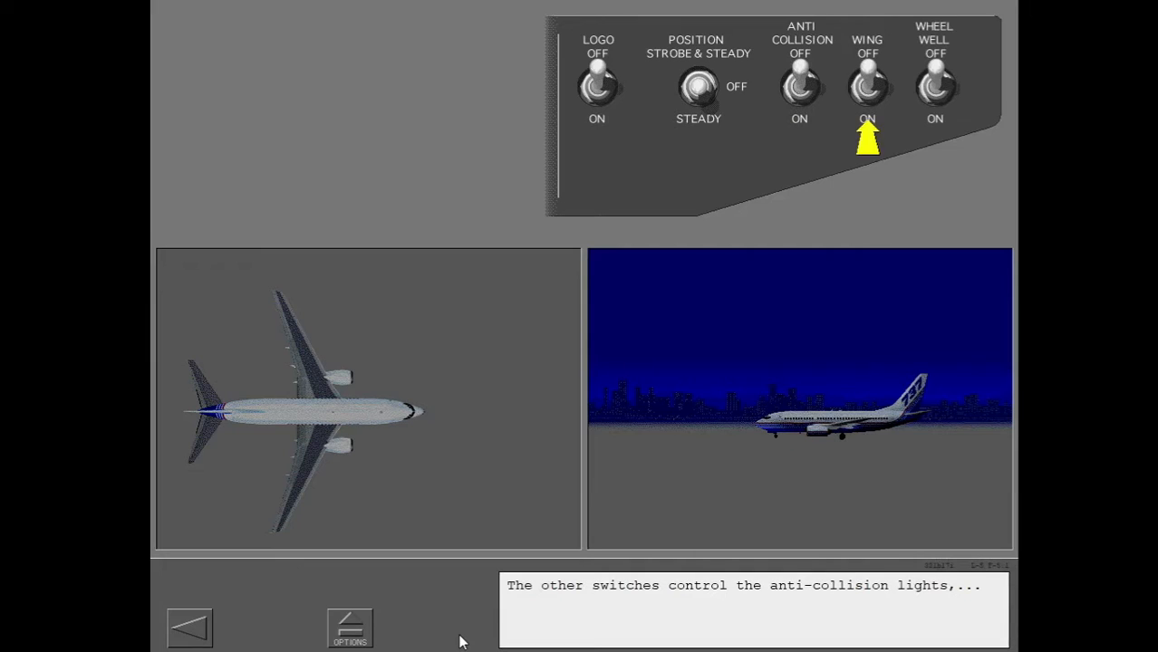
click(866, 87)
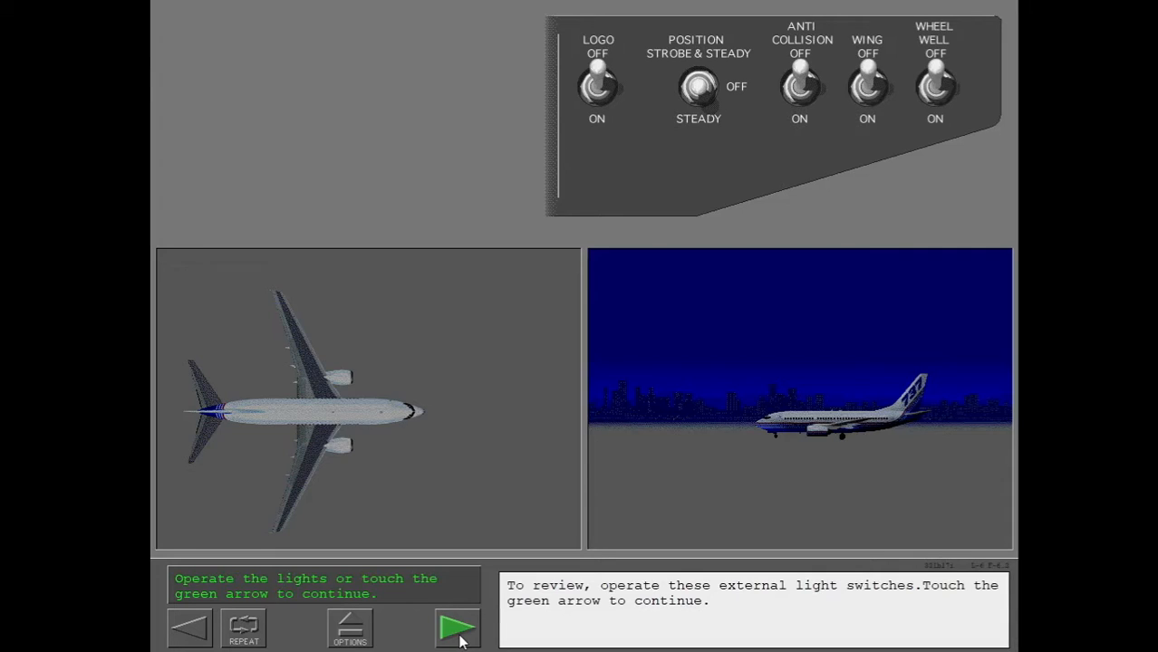
click(598, 87)
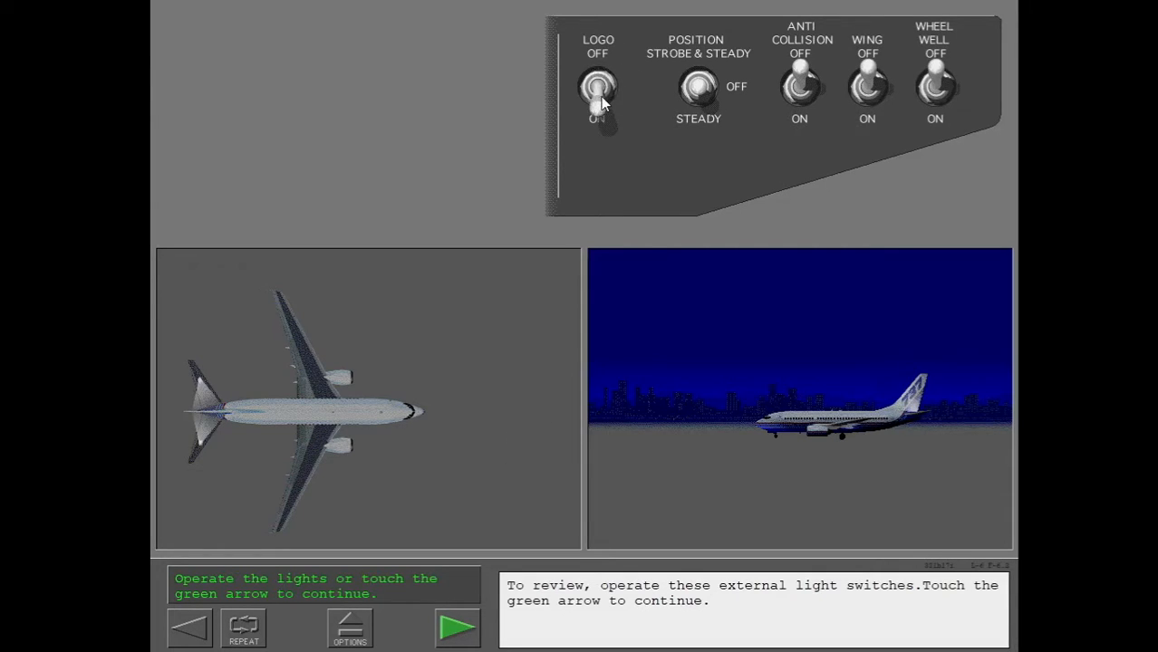
click(698, 87)
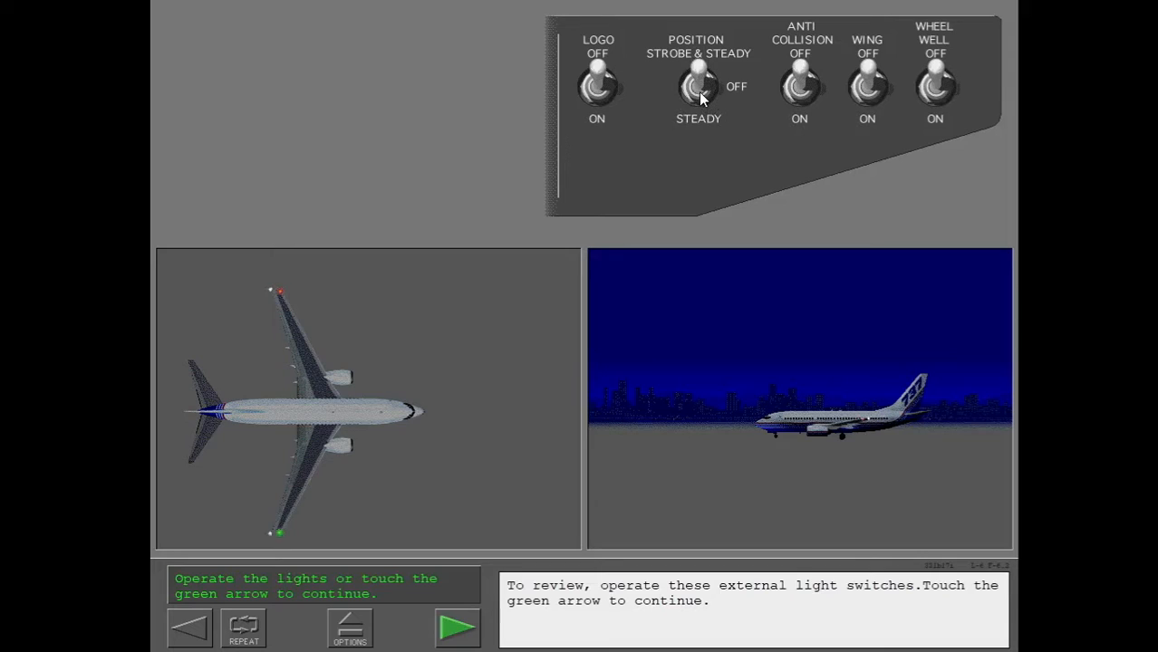
click(698, 87)
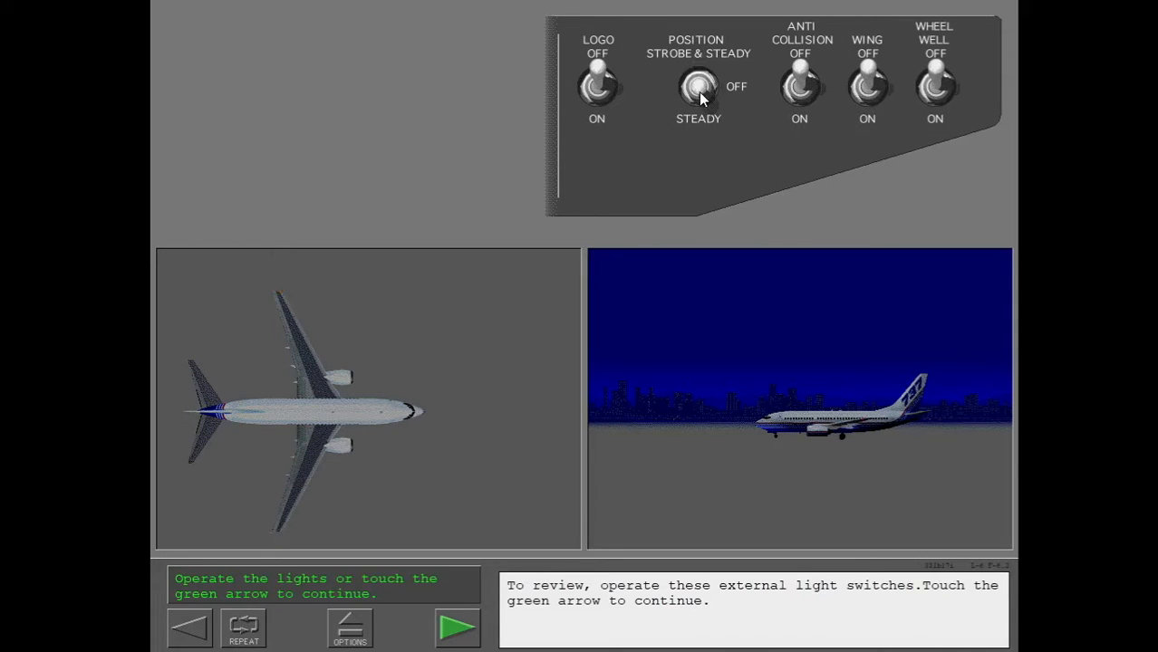
click(698, 89)
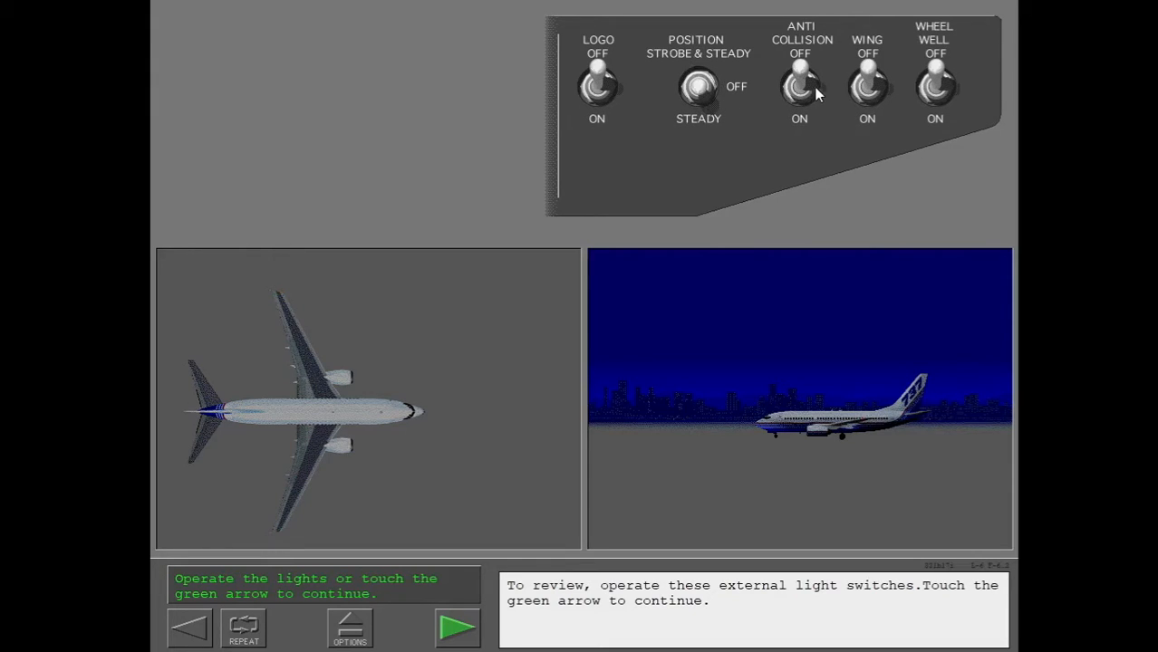
click(801, 91)
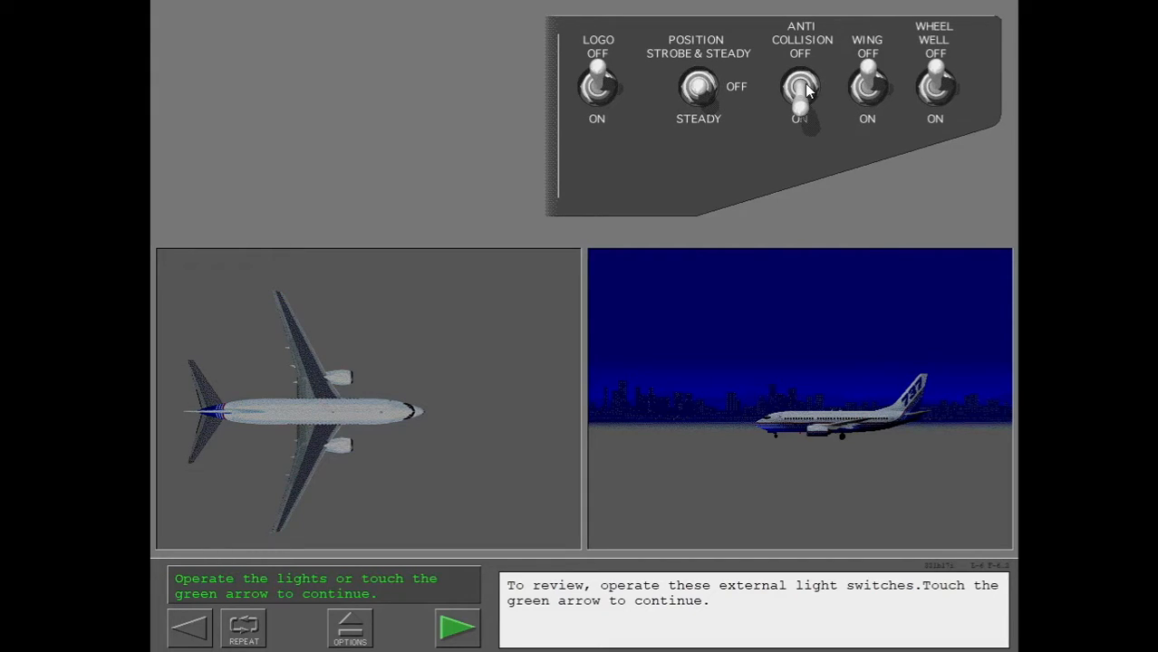
click(866, 89)
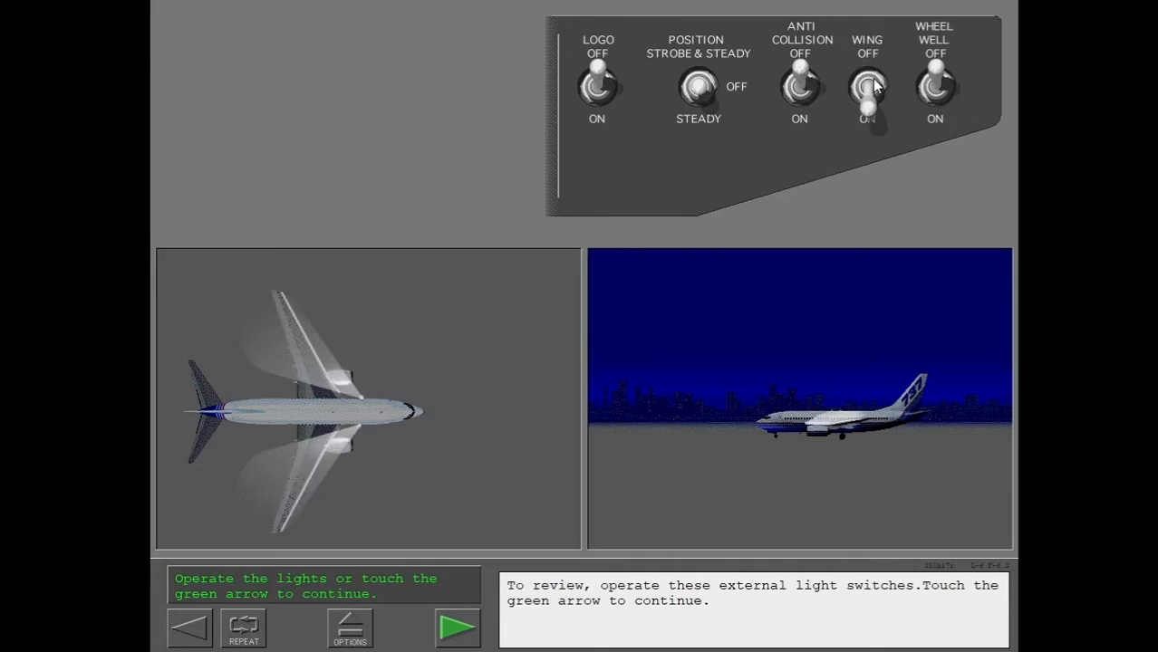
click(935, 87)
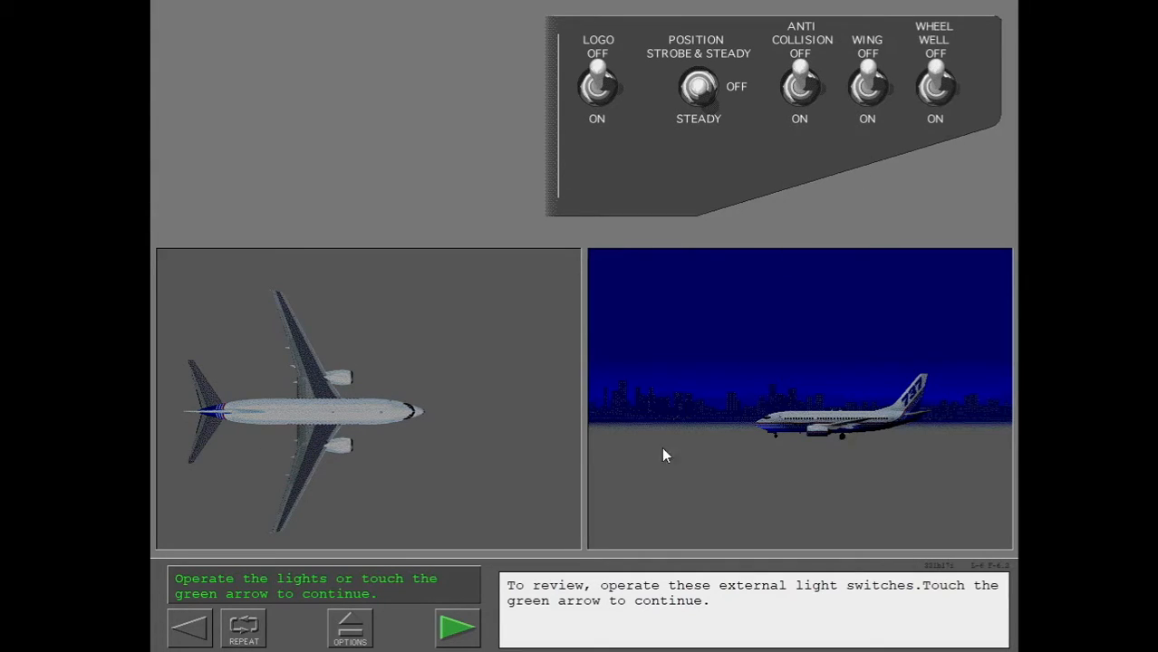
click(457, 627)
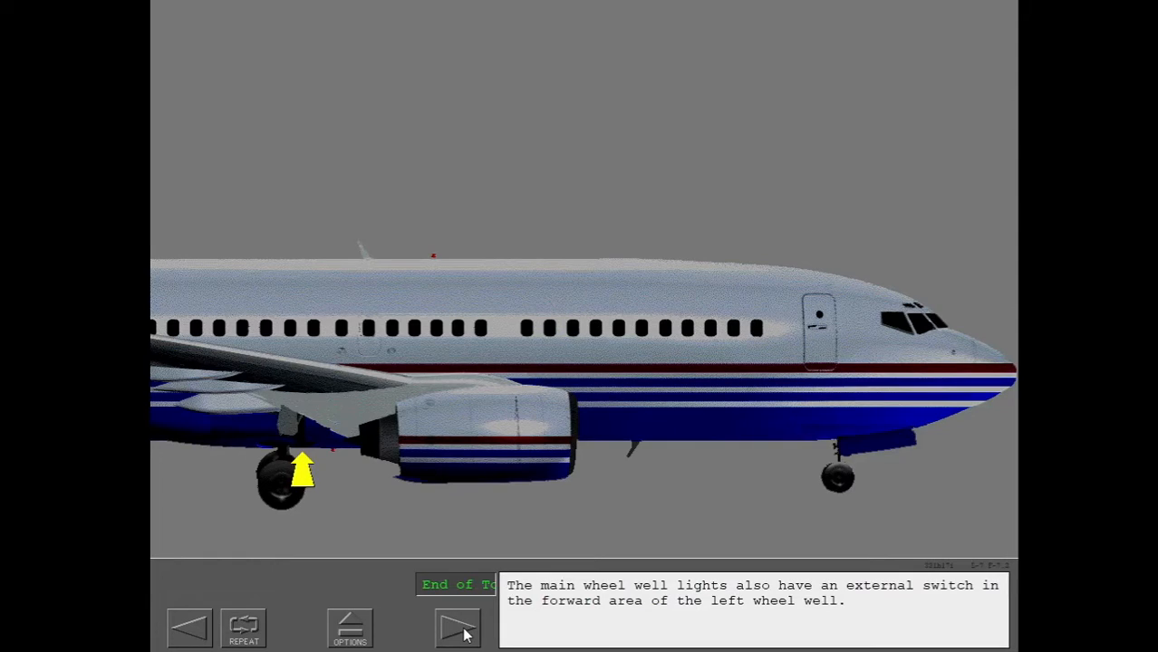
- Continue past the main wheel well external switch screen to the dome white light lesson
click(457, 627)
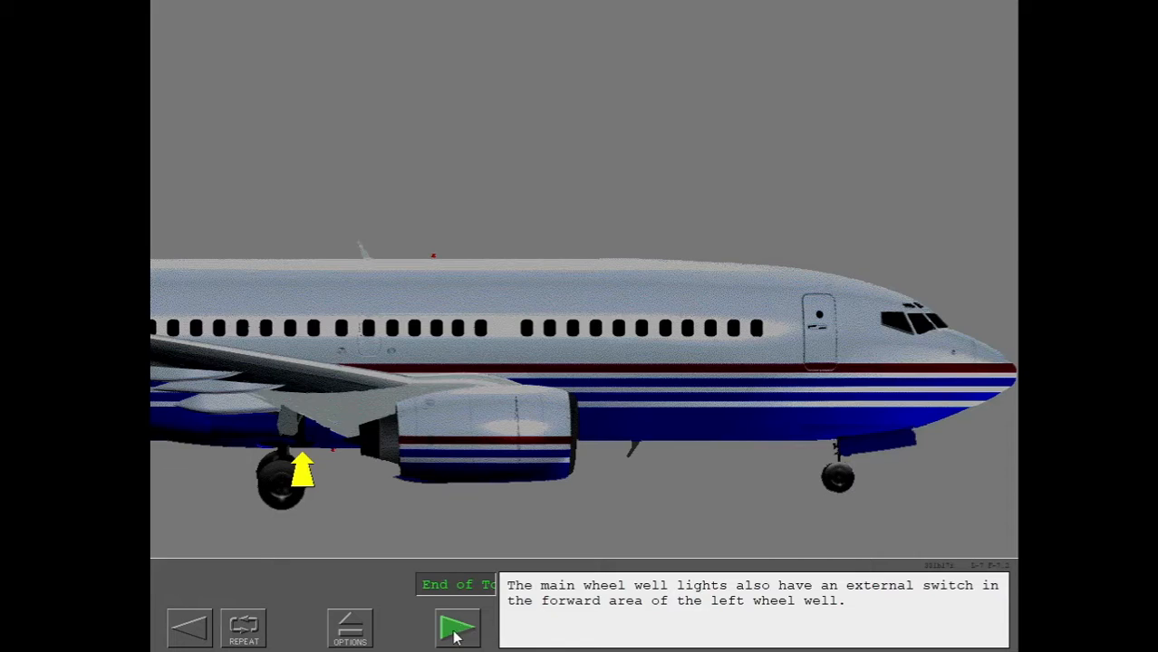
click(457, 627)
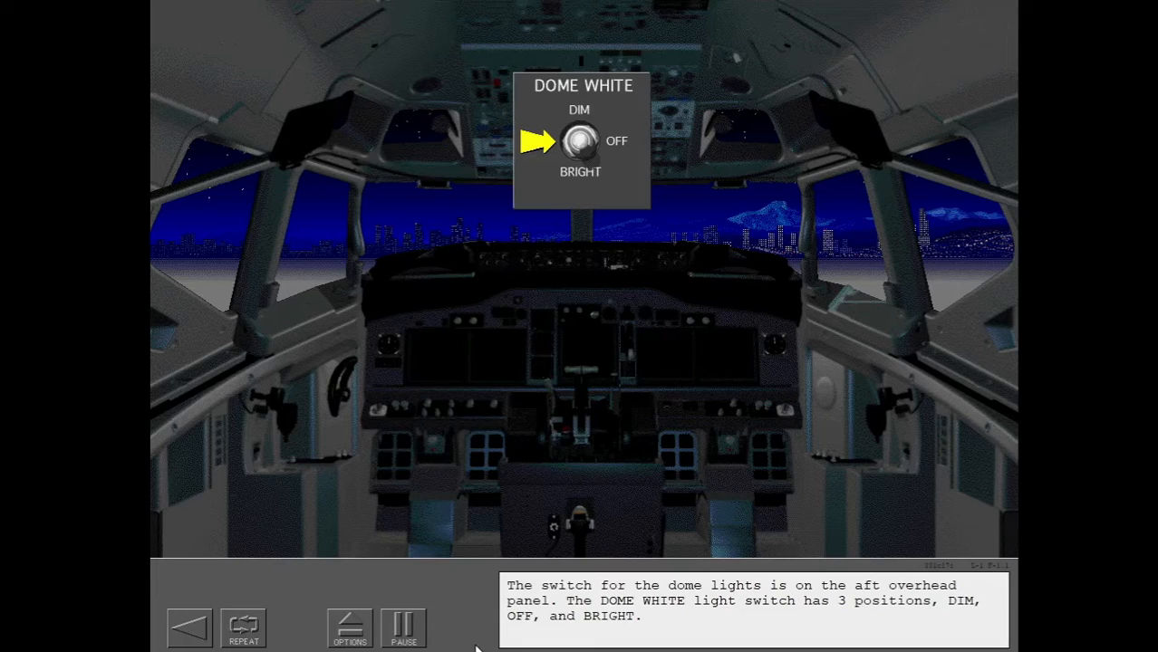
- Select the overhead CIRCUIT BREAKER and PANEL light knob callout on the flight deck view
click(580, 167)
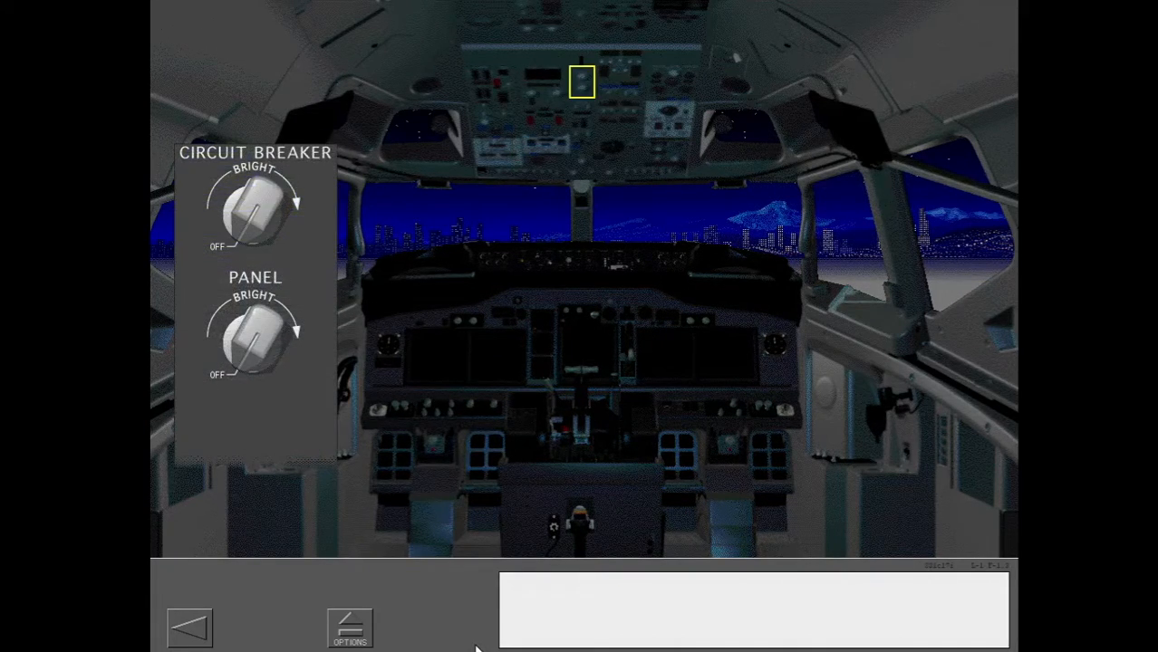
- Work through the CIRCUIT BREAKER and overhead PANEL light knob demonstrations
click(582, 82)
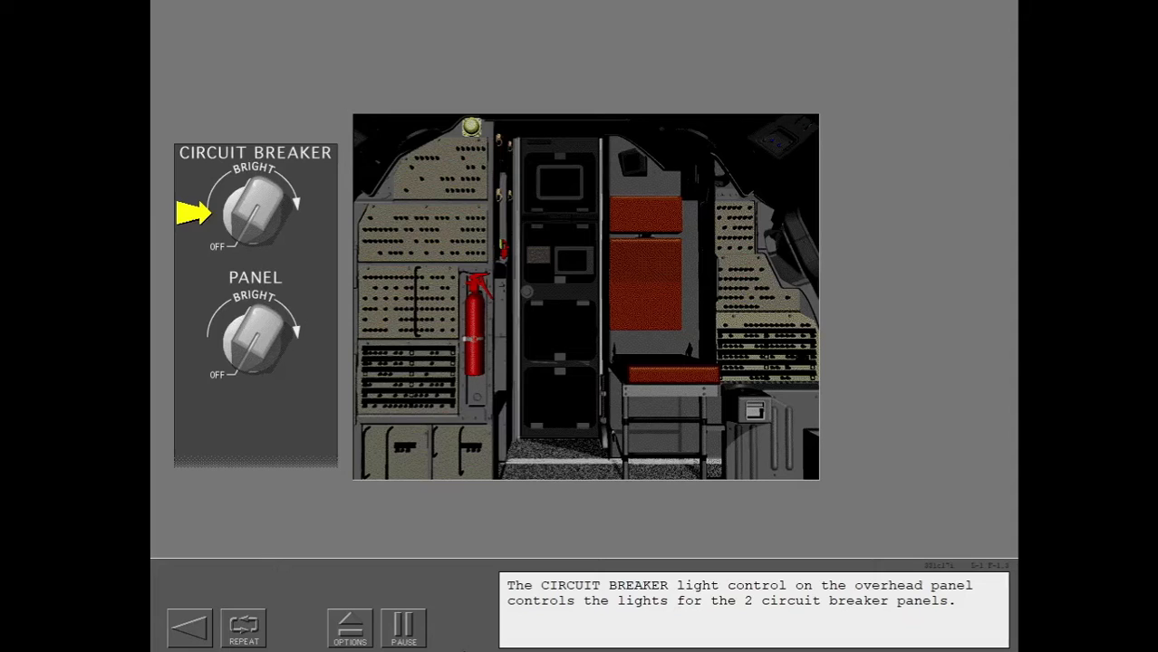
click(254, 214)
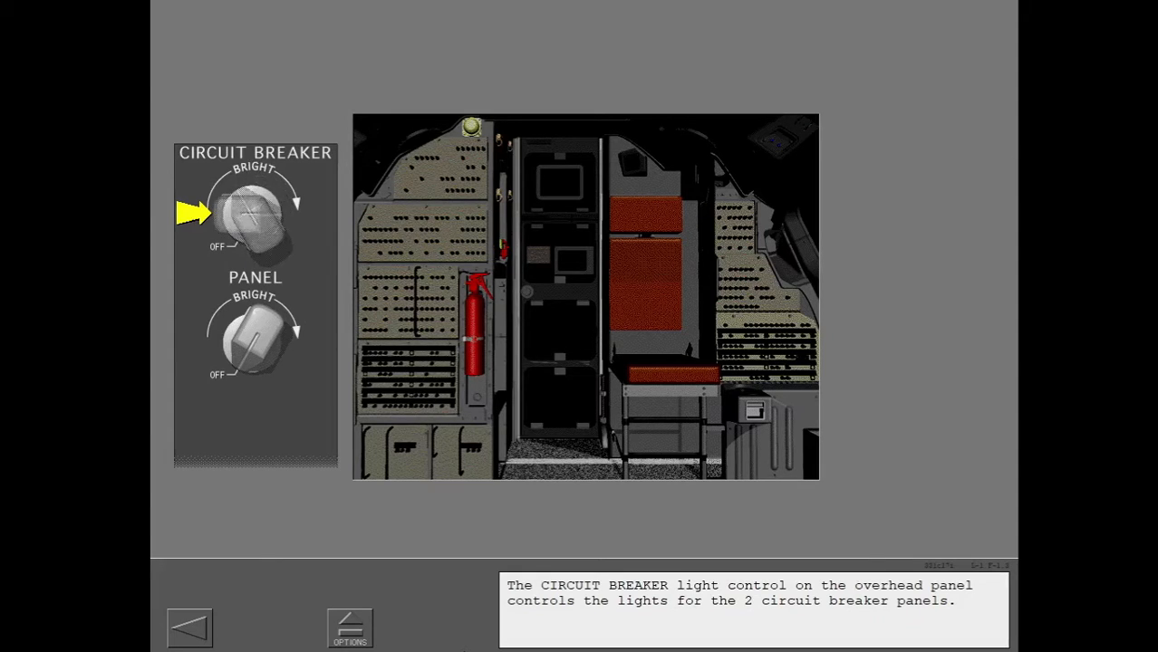
click(250, 214)
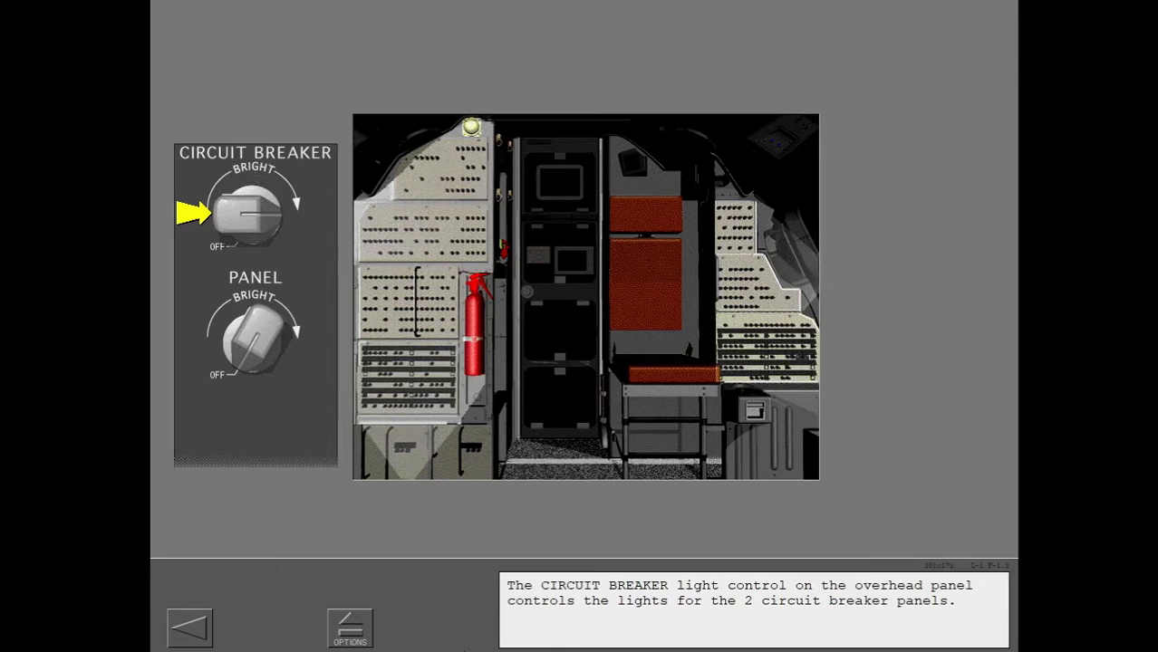
click(254, 341)
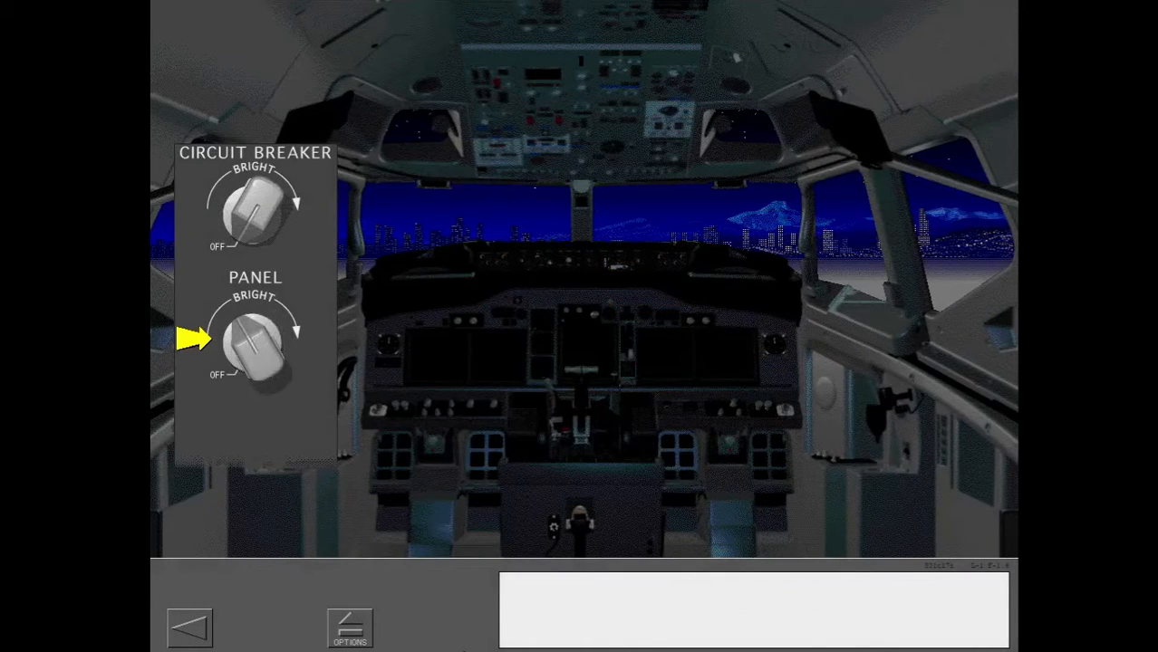
click(254, 340)
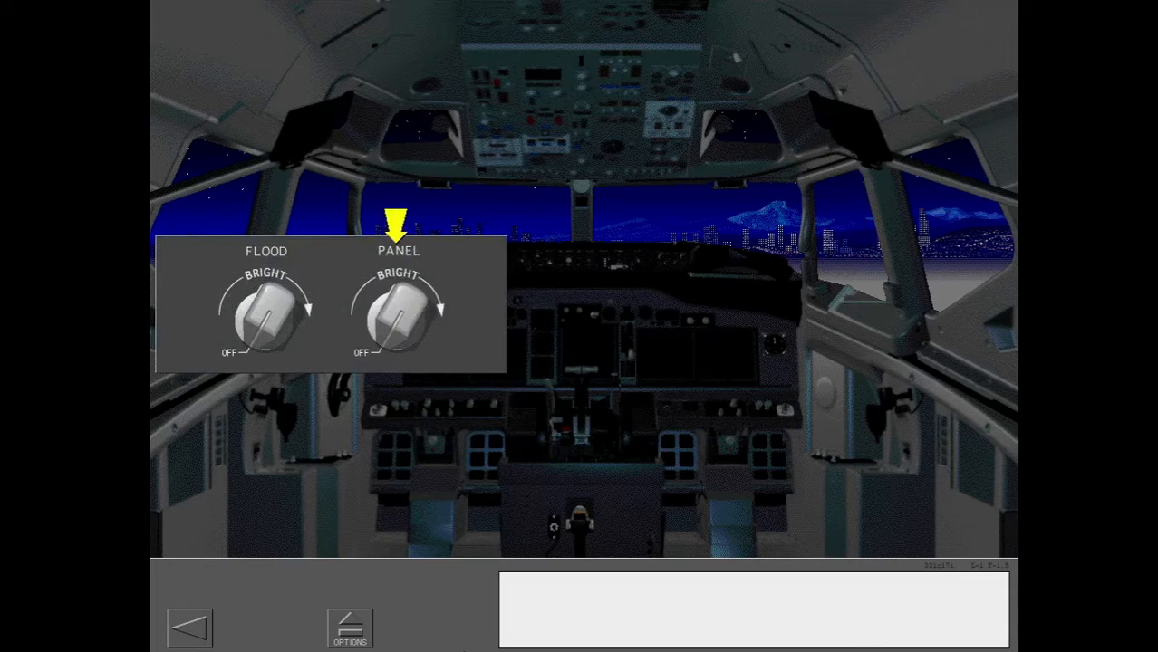
- Try the aft electronics panel FLOOD and PANEL knobs and return to the flight deck view
click(398, 317)
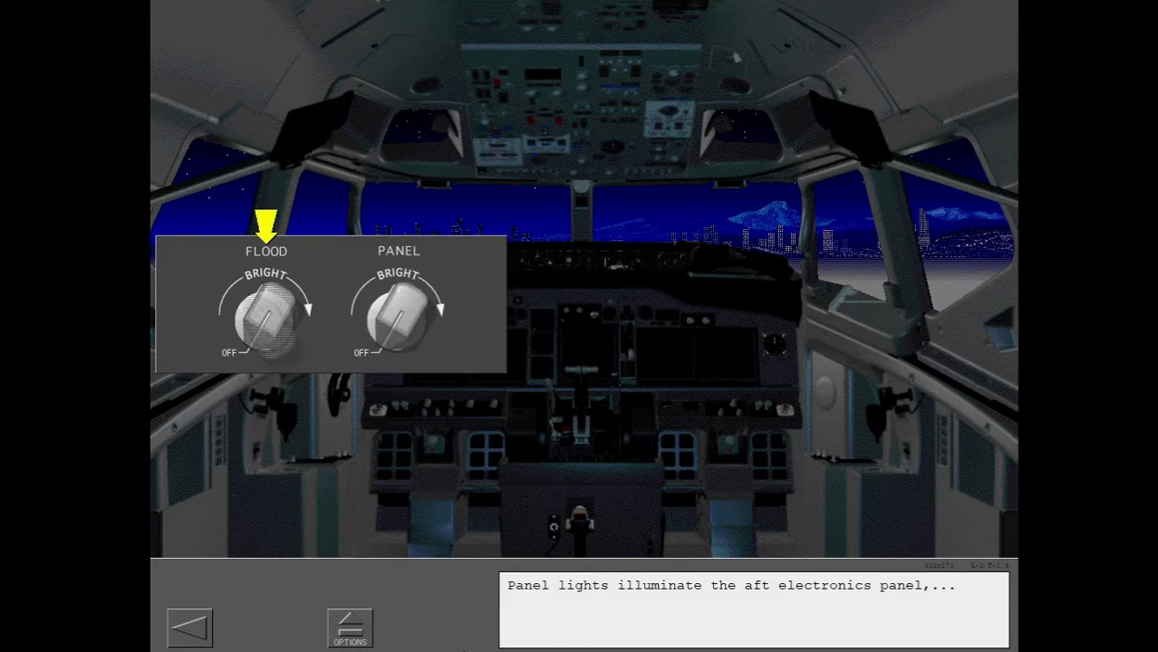
click(268, 317)
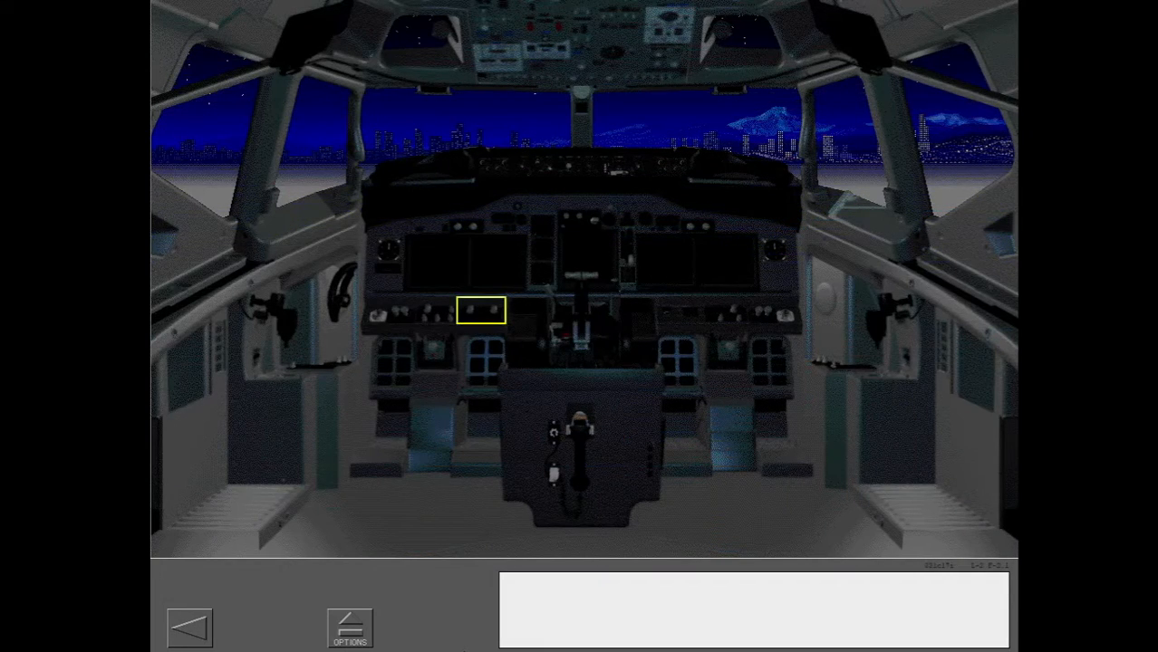
- Turn the BACKGROUND and AFDS FLOOD knobs to light the forward panel
click(482, 310)
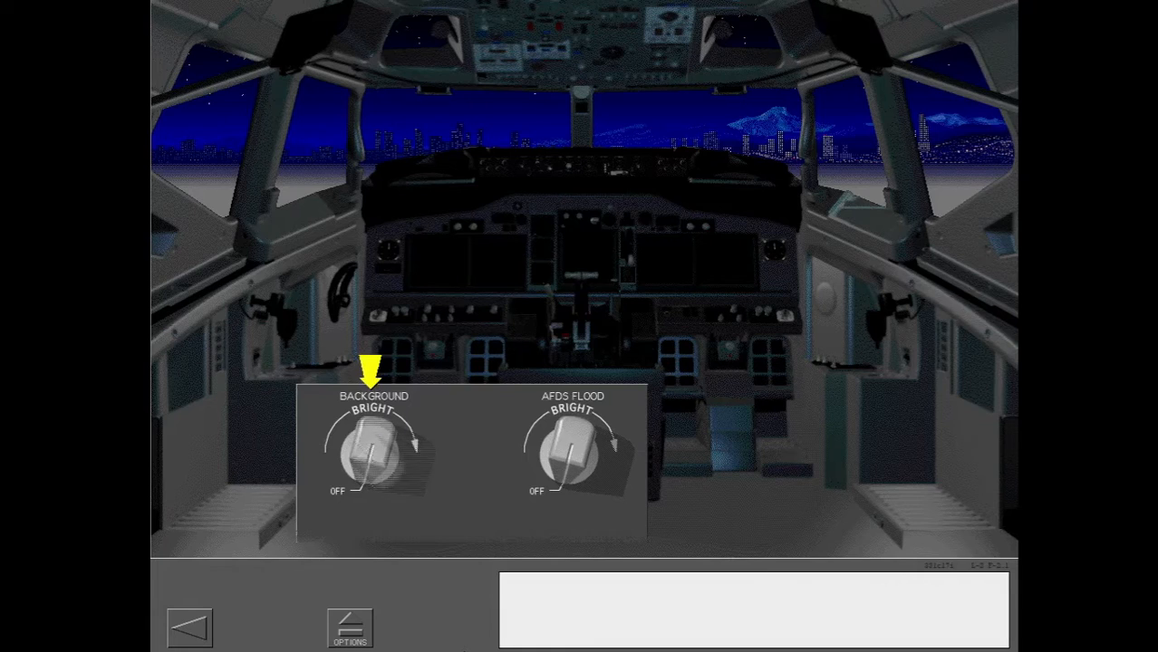
click(372, 453)
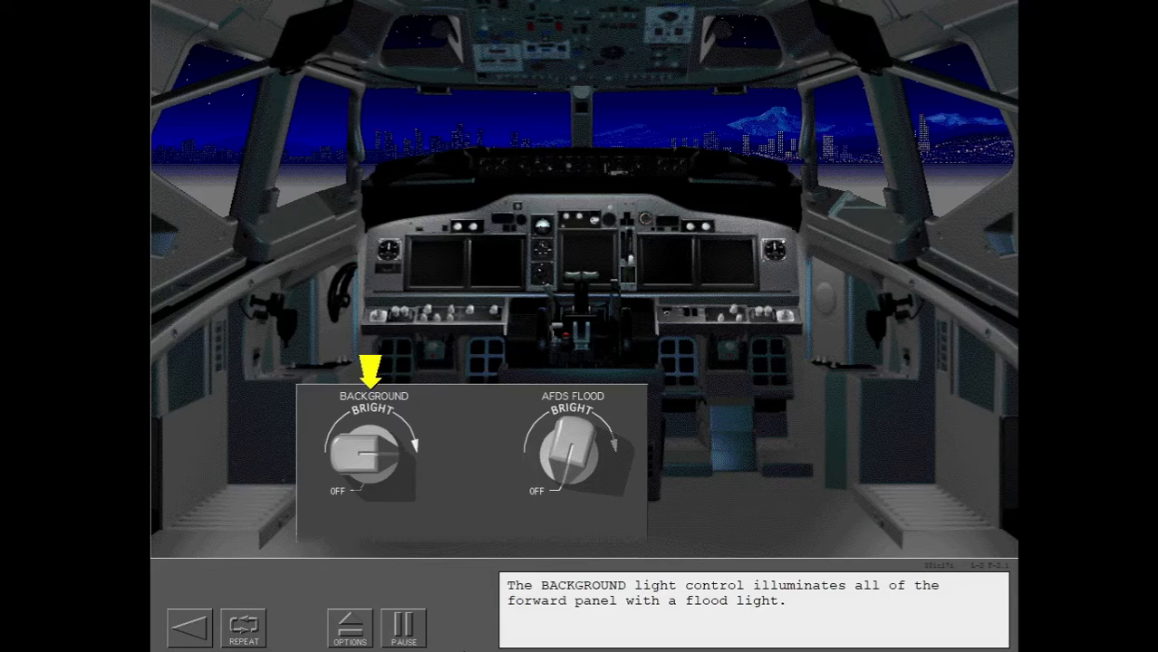
click(371, 453)
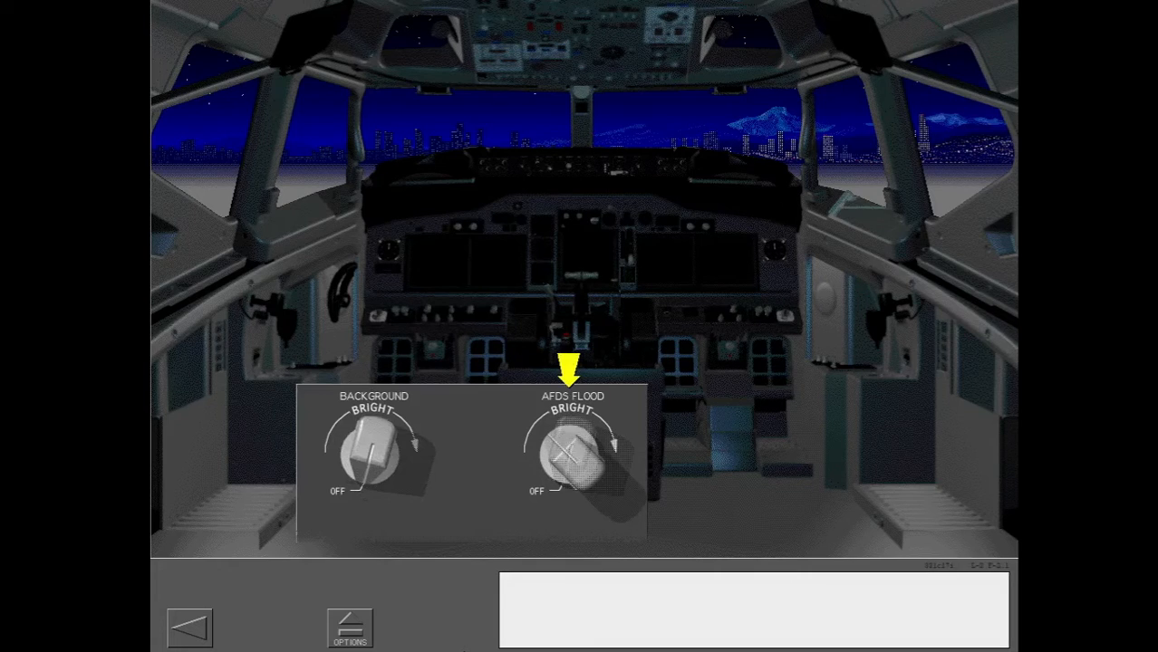
click(569, 457)
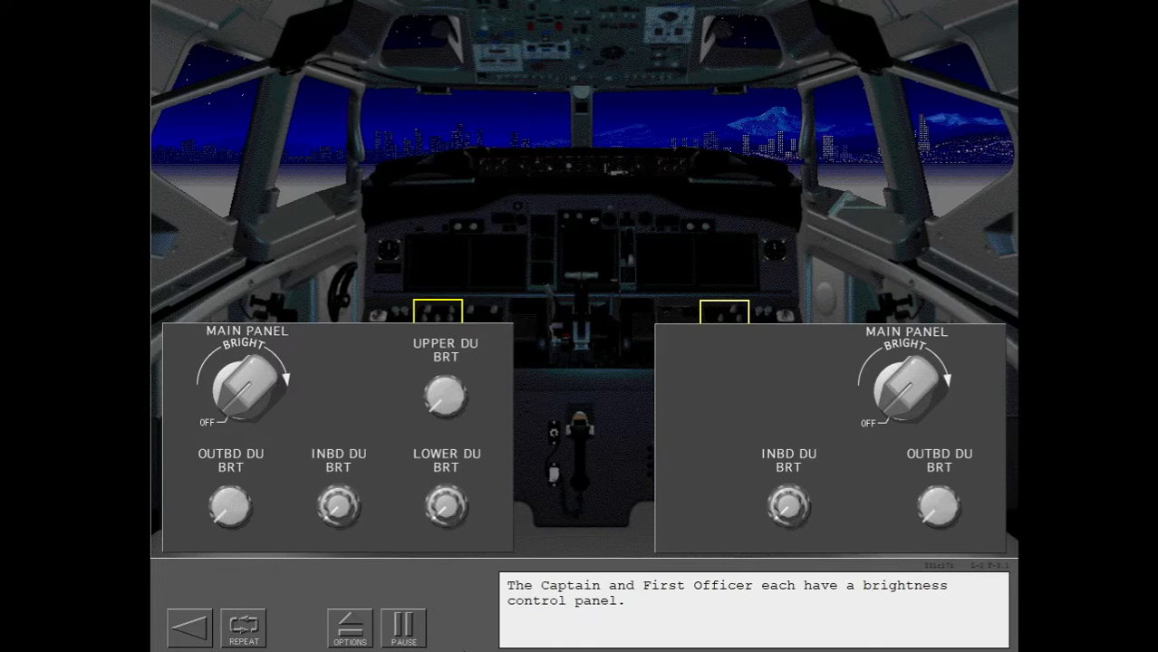
- Try the MAIN PANEL and DU BRT knobs on the Captain and First Officer brightness panels
click(245, 389)
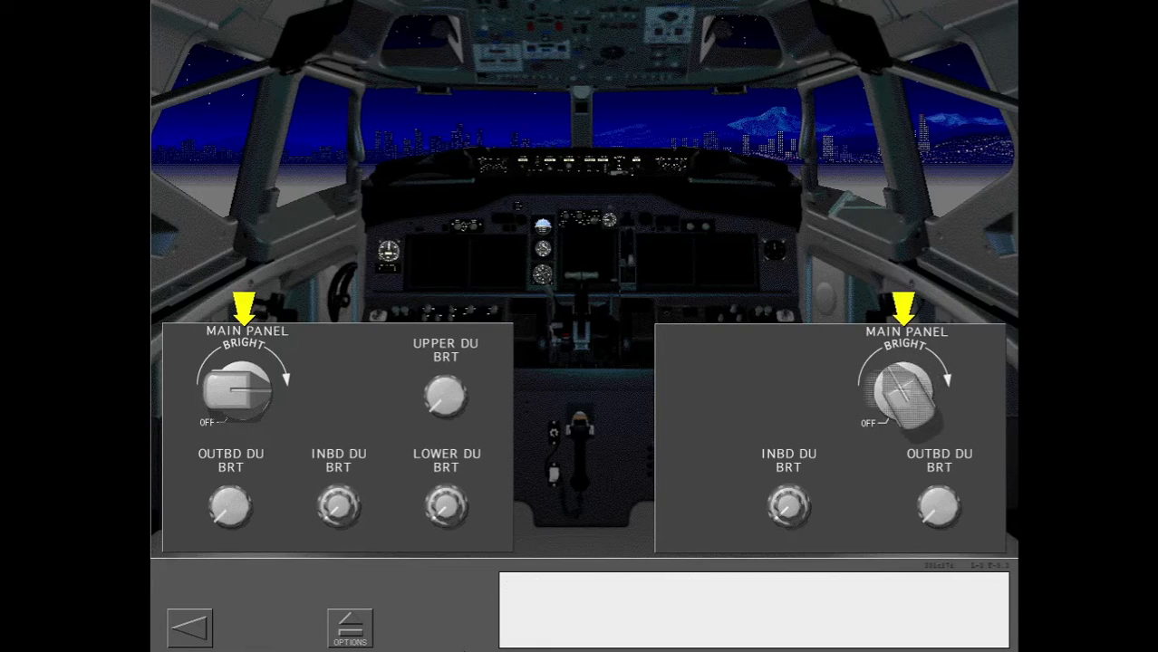
click(906, 391)
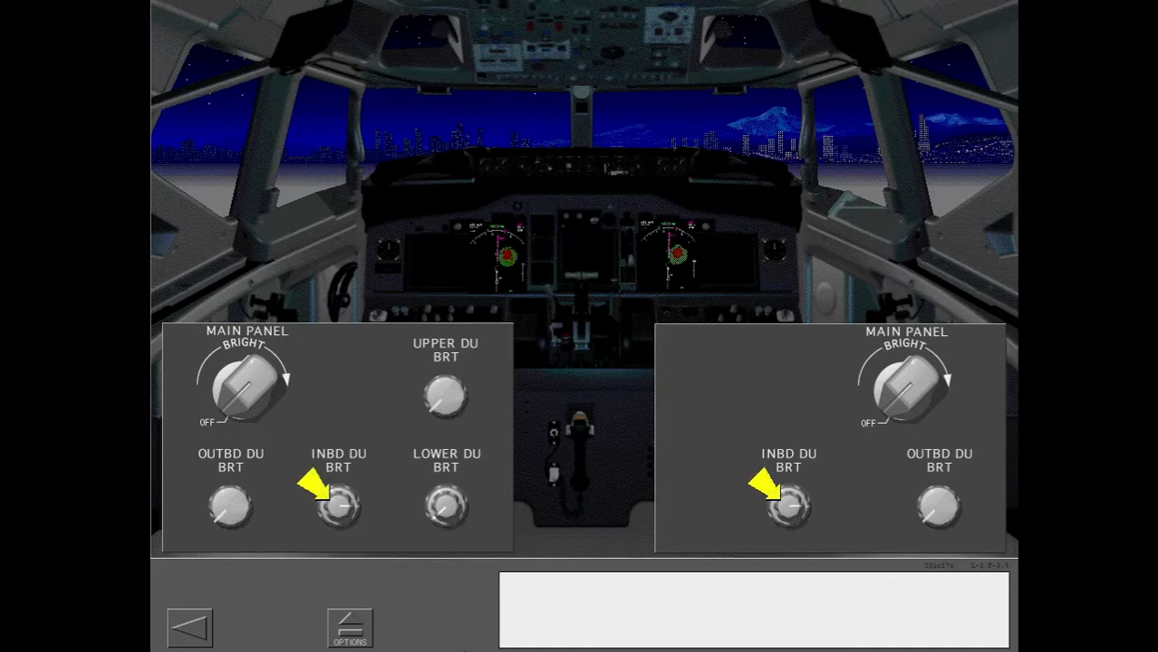
click(337, 506)
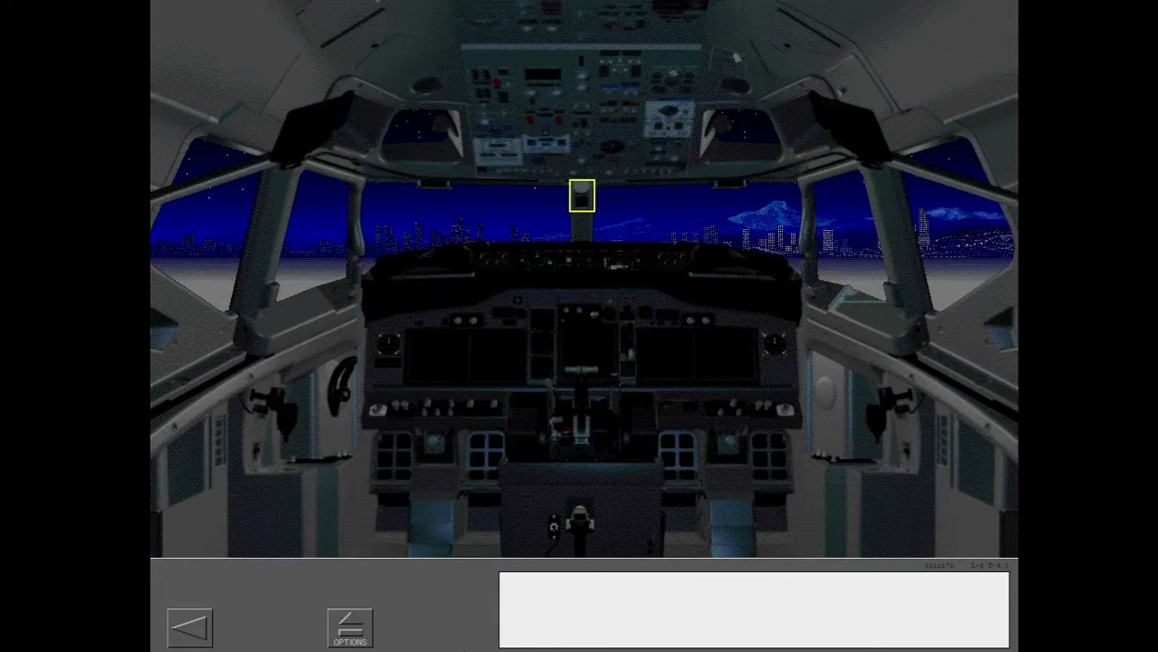
- Go through the LIGHTS TEST/BRT/DIM switch to the map/chart light push-and-hold close-up
click(581, 196)
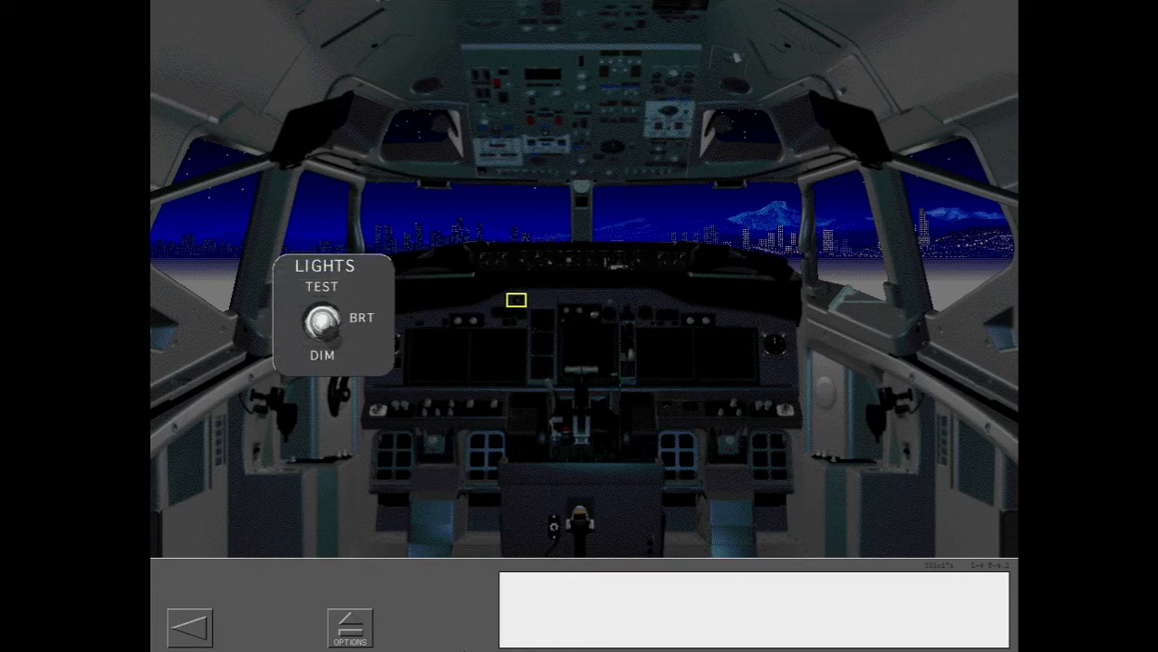
click(322, 299)
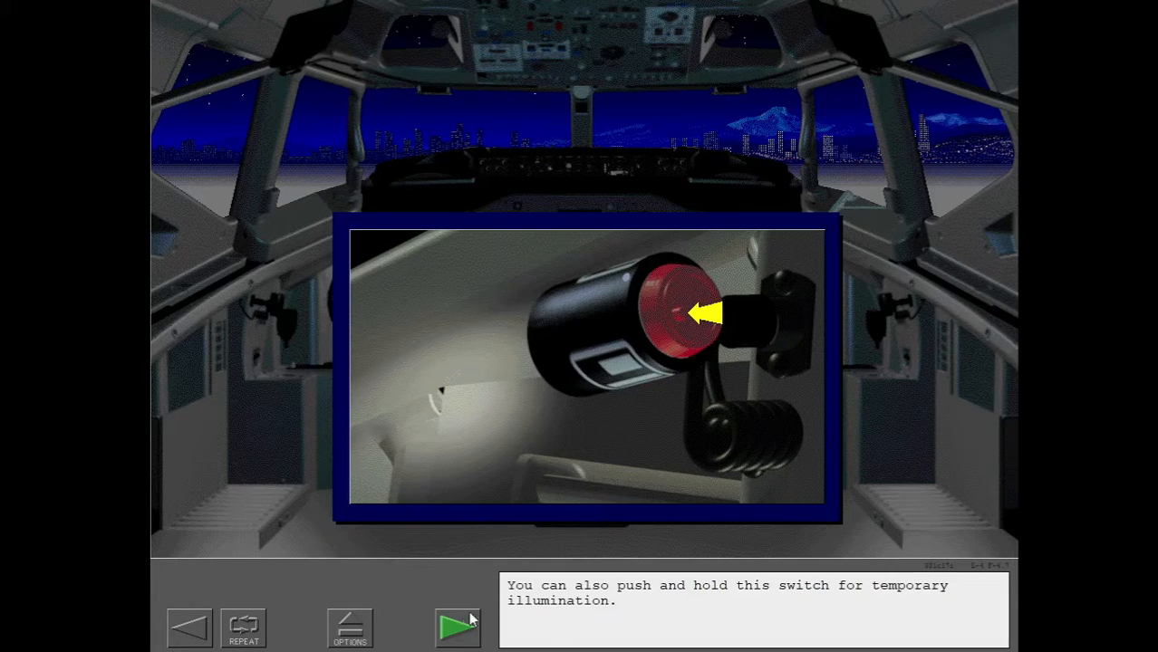
- Operate the Dome White and Map/Chart light knobs in practice mode, then return to the topic list
click(456, 627)
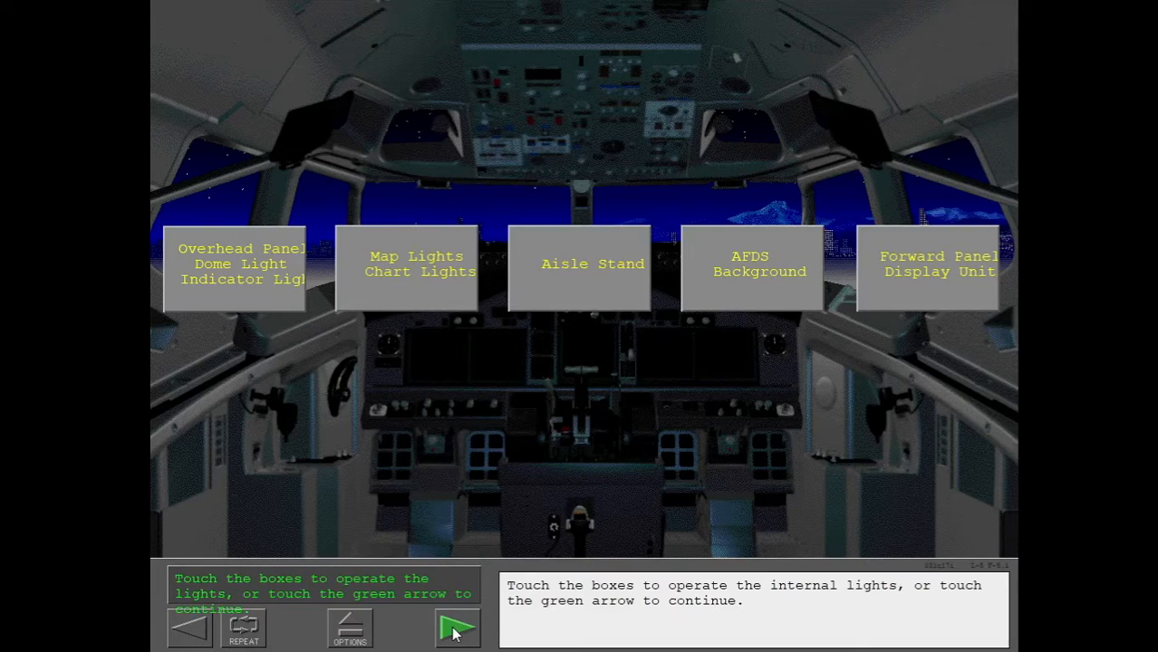
click(457, 627)
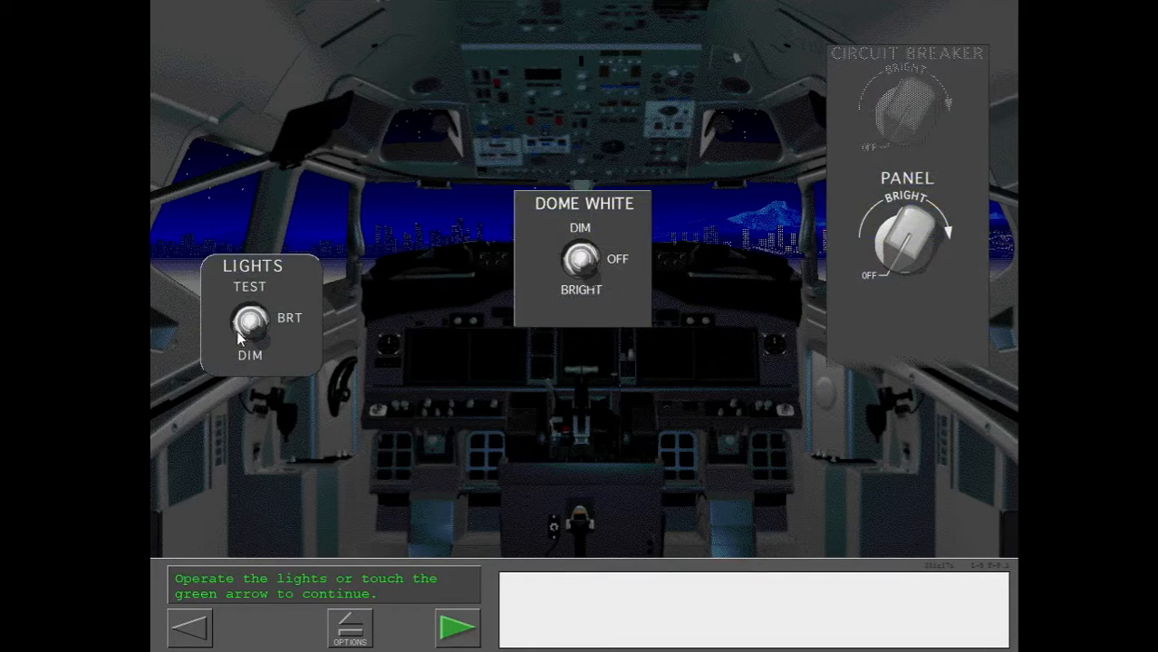
click(250, 323)
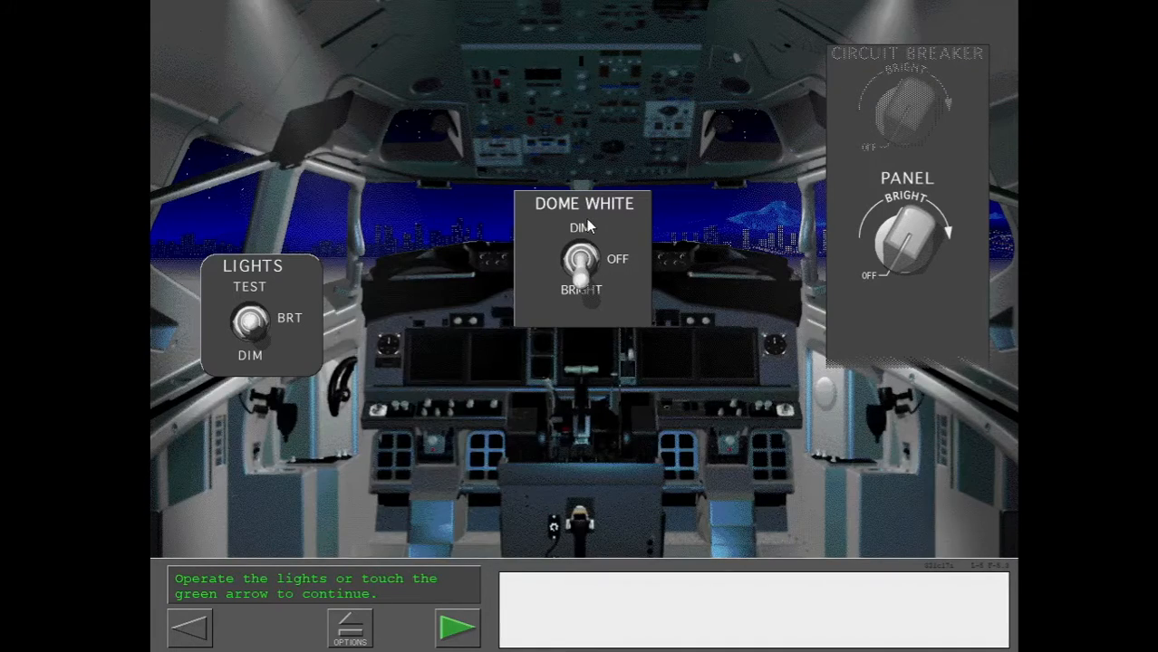
click(906, 236)
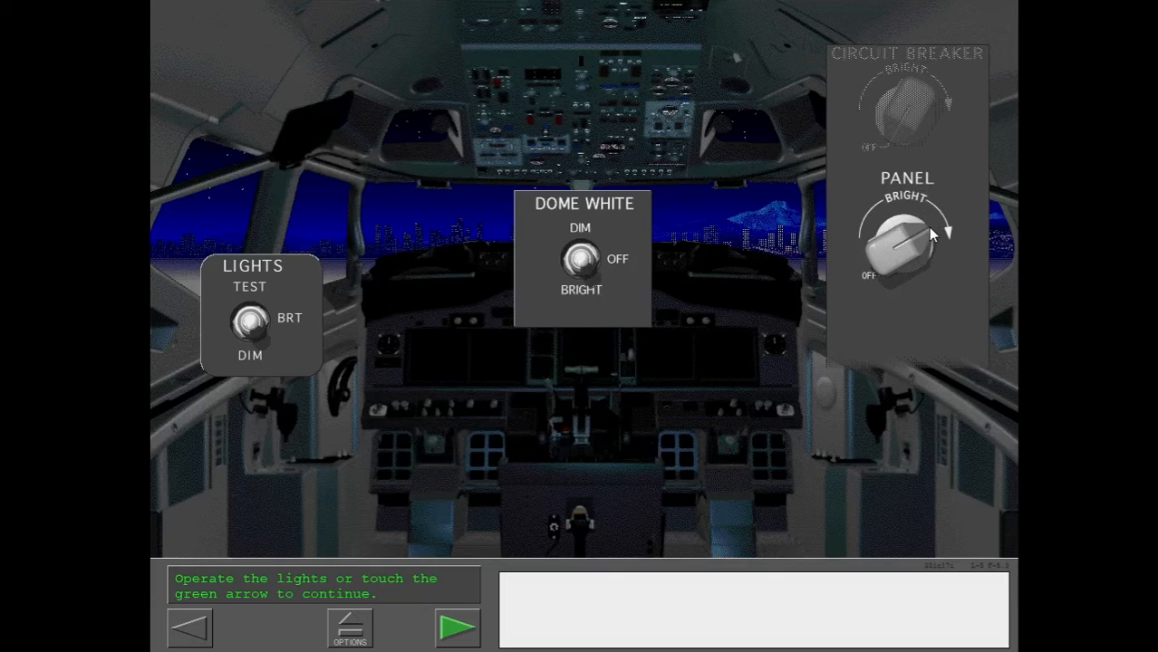
click(906, 235)
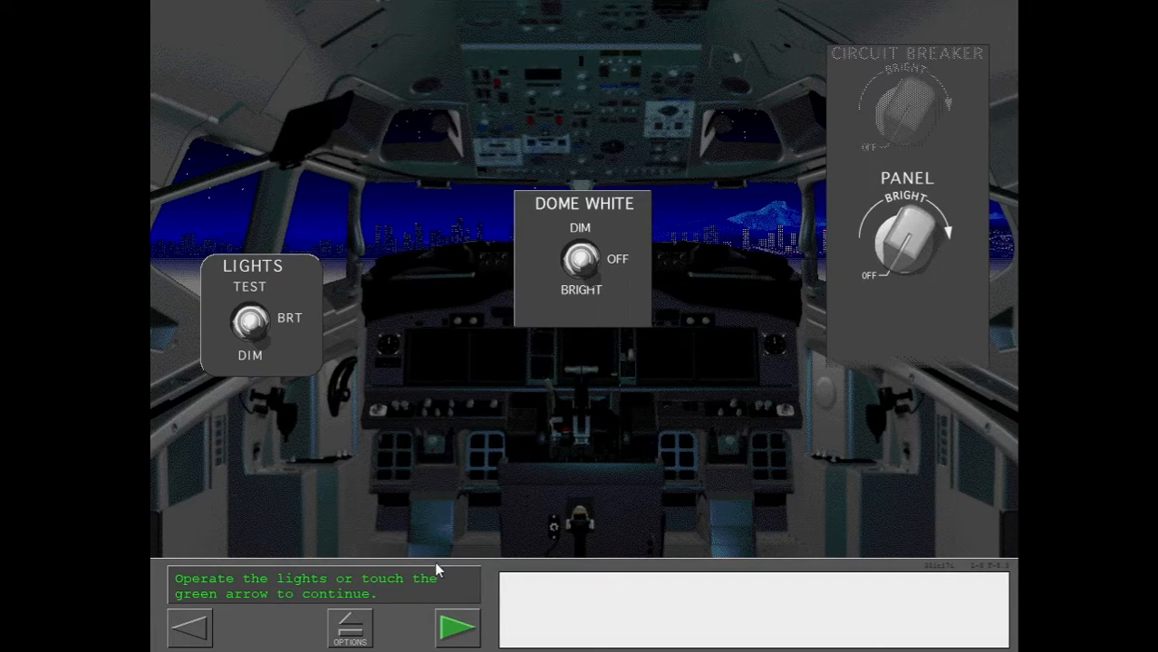
mouse_move(428, 627)
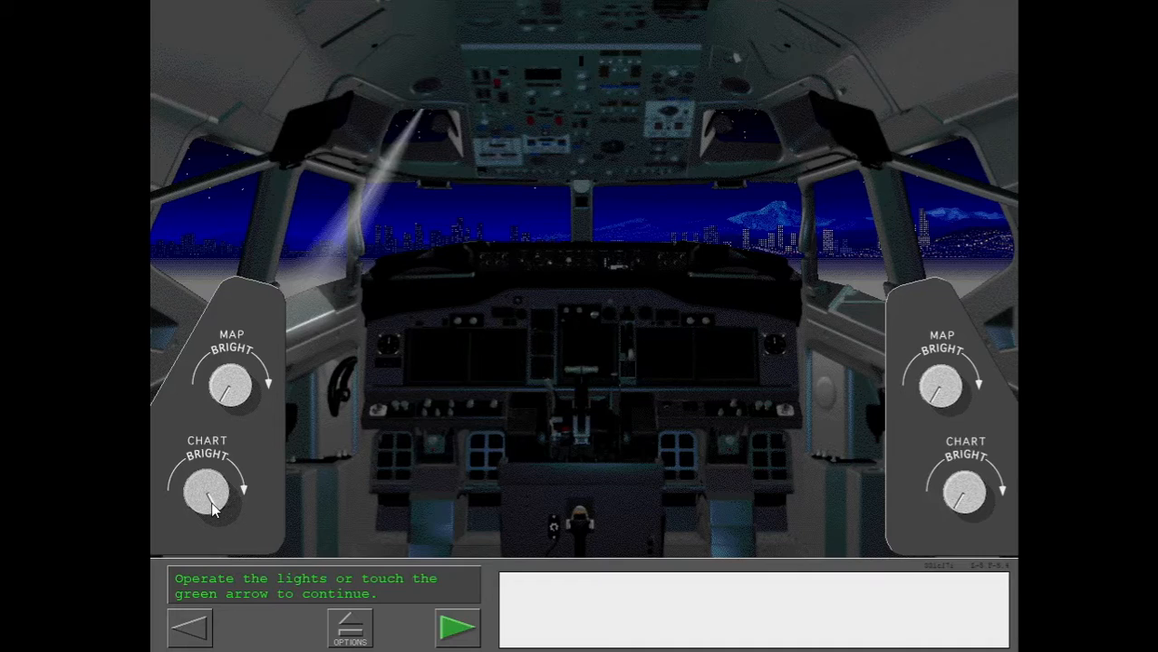
click(940, 388)
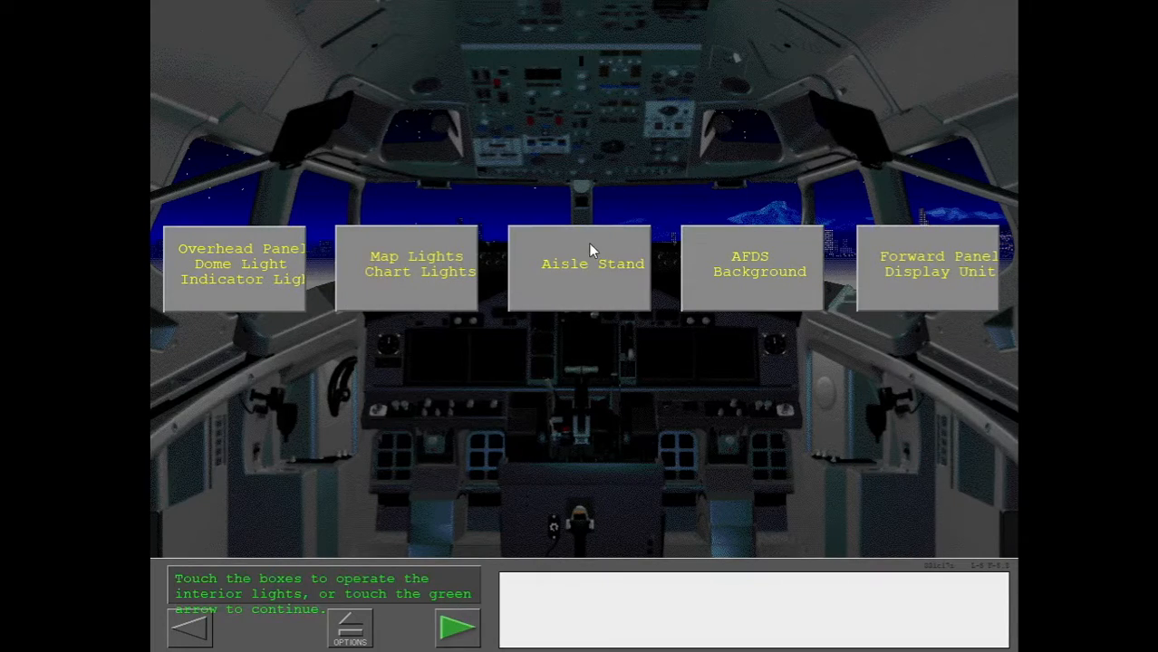
- Try the aisle stand lighting, then turn up the AFDS background knob and return to the list
click(580, 265)
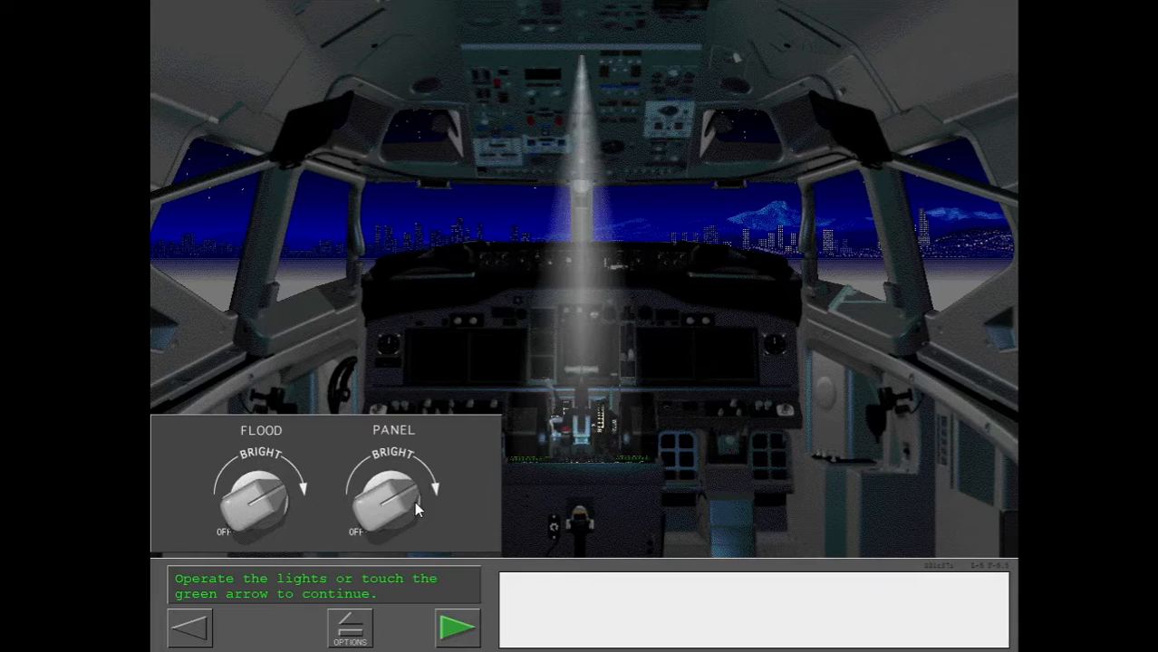
mouse_move(453, 625)
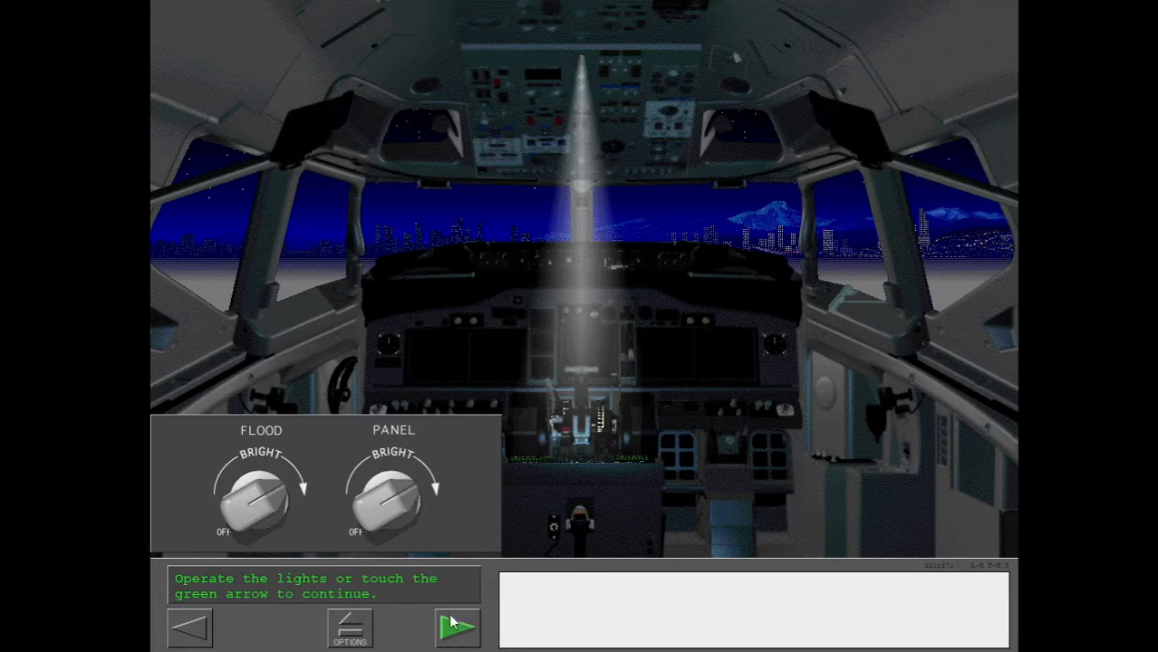
click(456, 627)
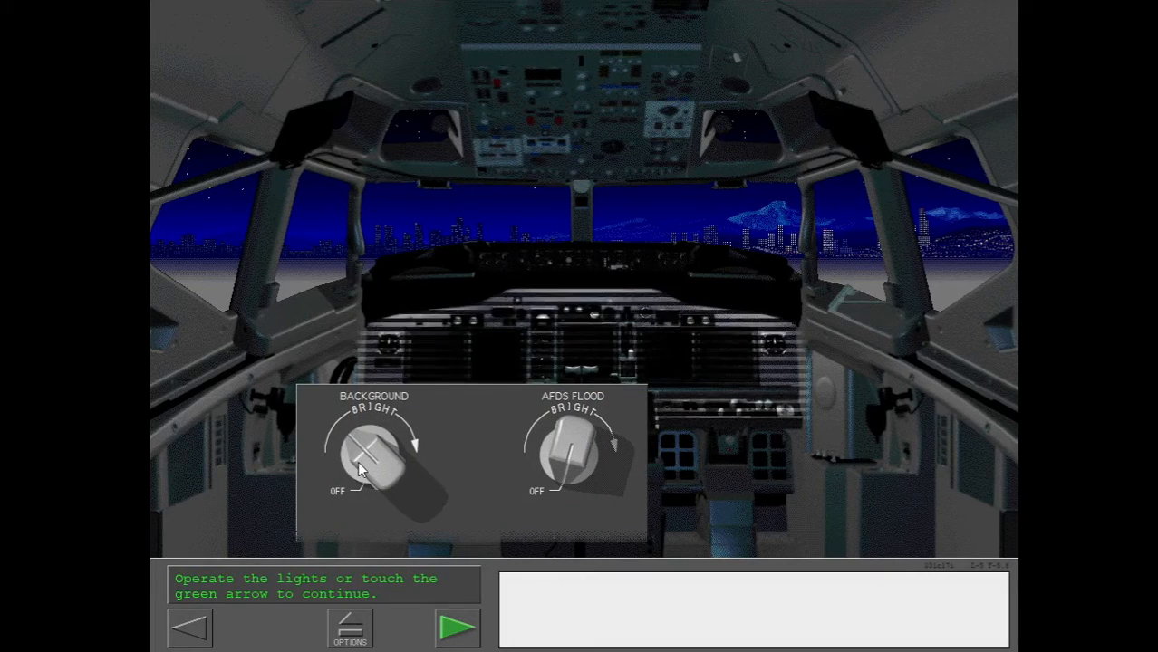
click(570, 462)
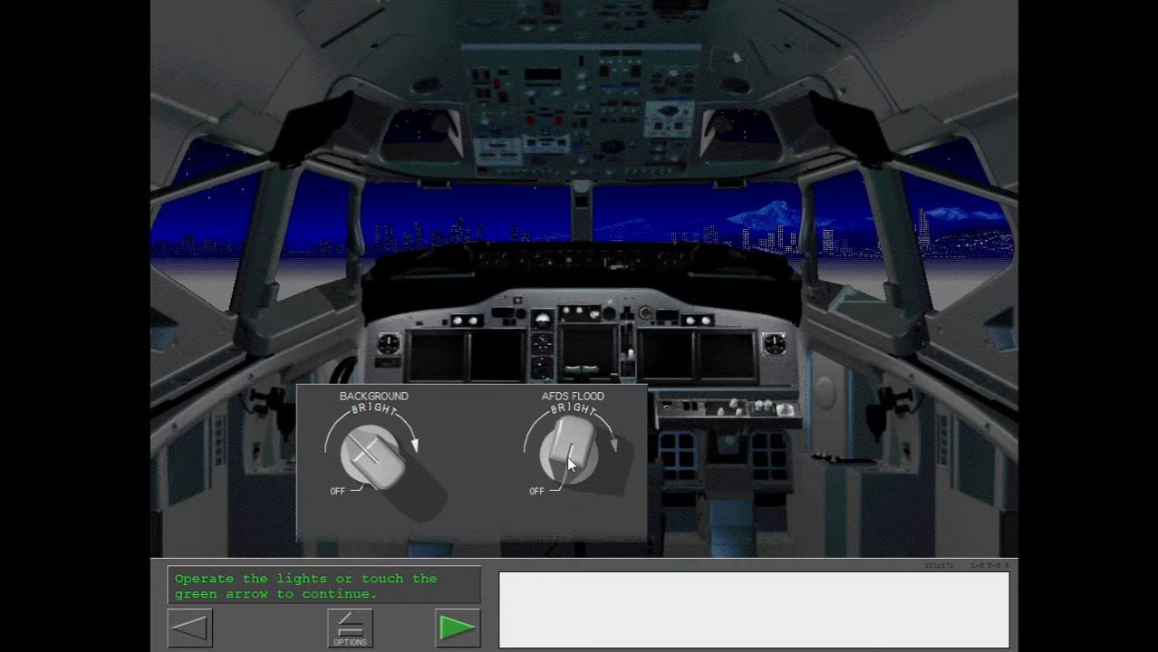
click(573, 457)
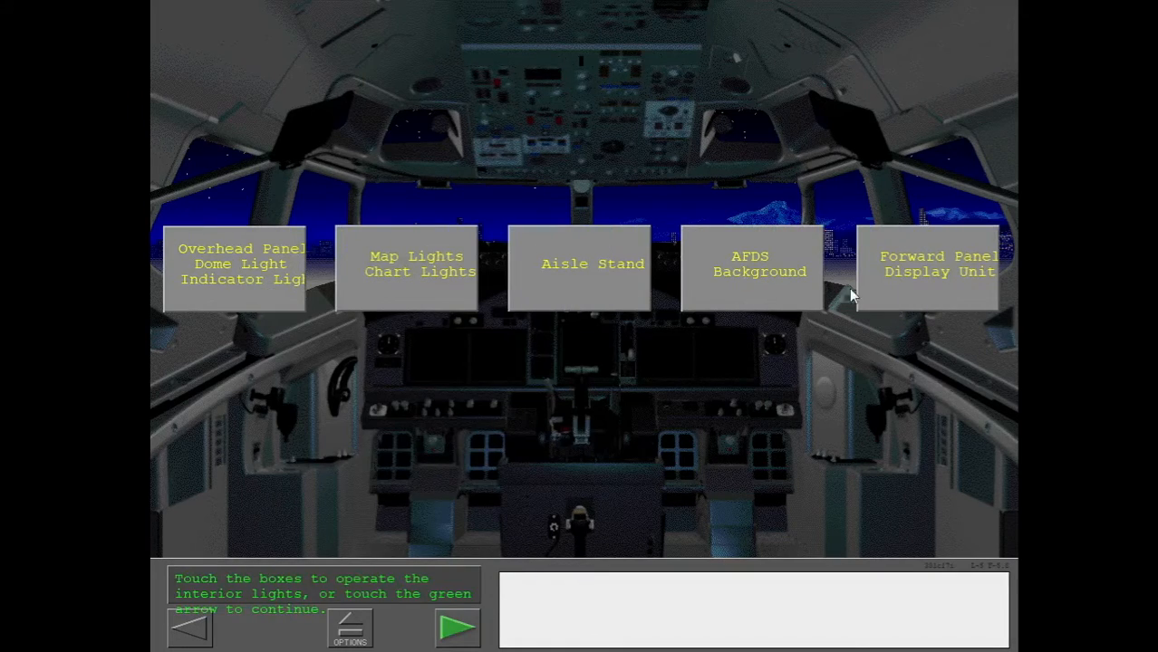
- Adjust the Captain's and First Officer's main panel and display unit brightness knobs
click(928, 264)
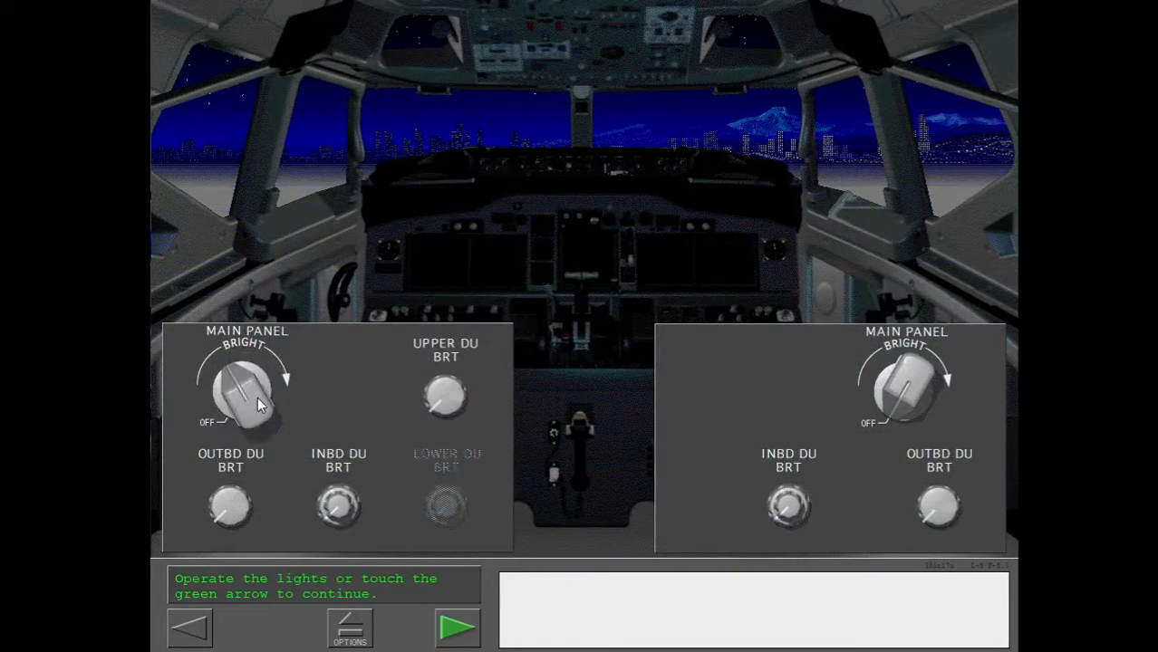
click(250, 389)
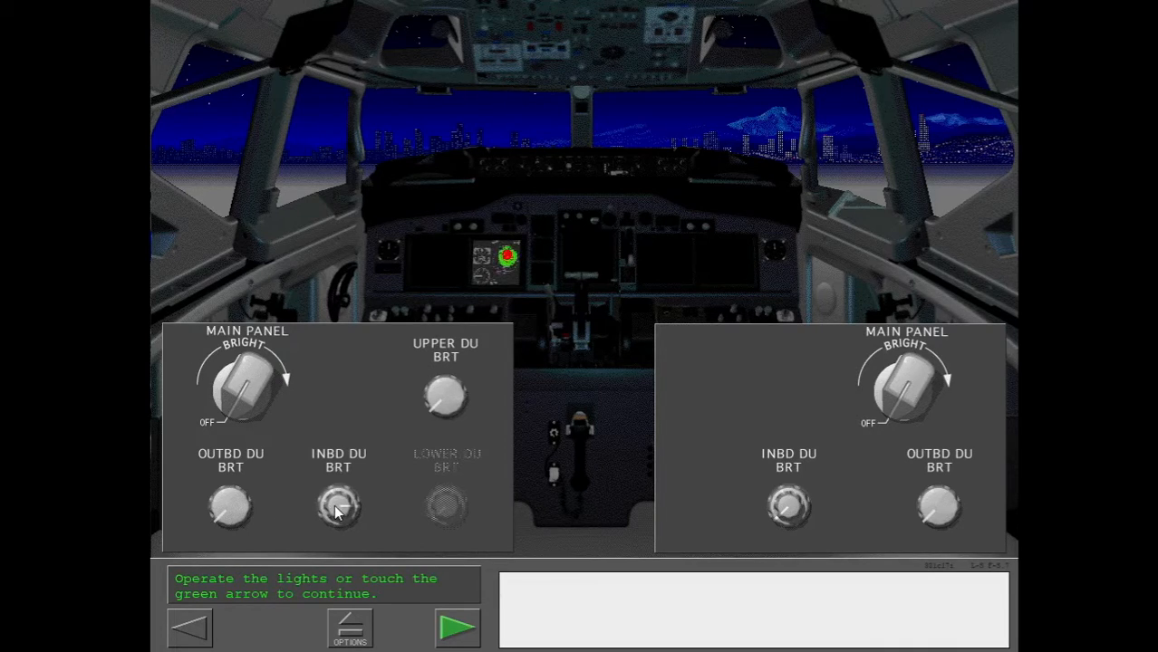
click(906, 384)
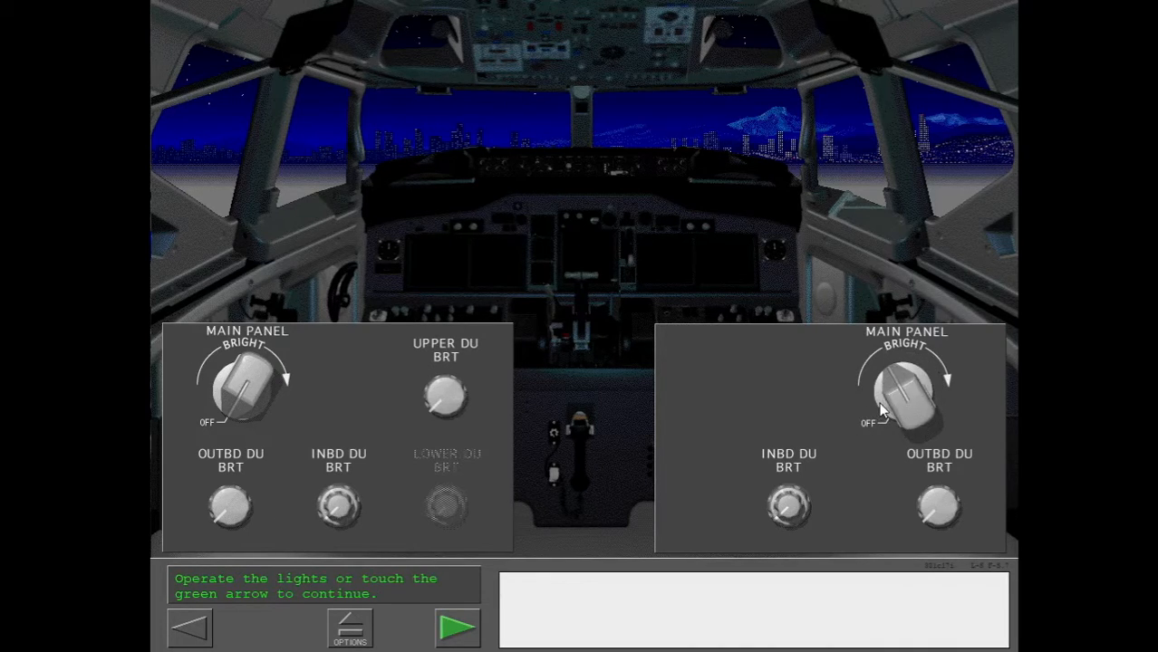
click(906, 395)
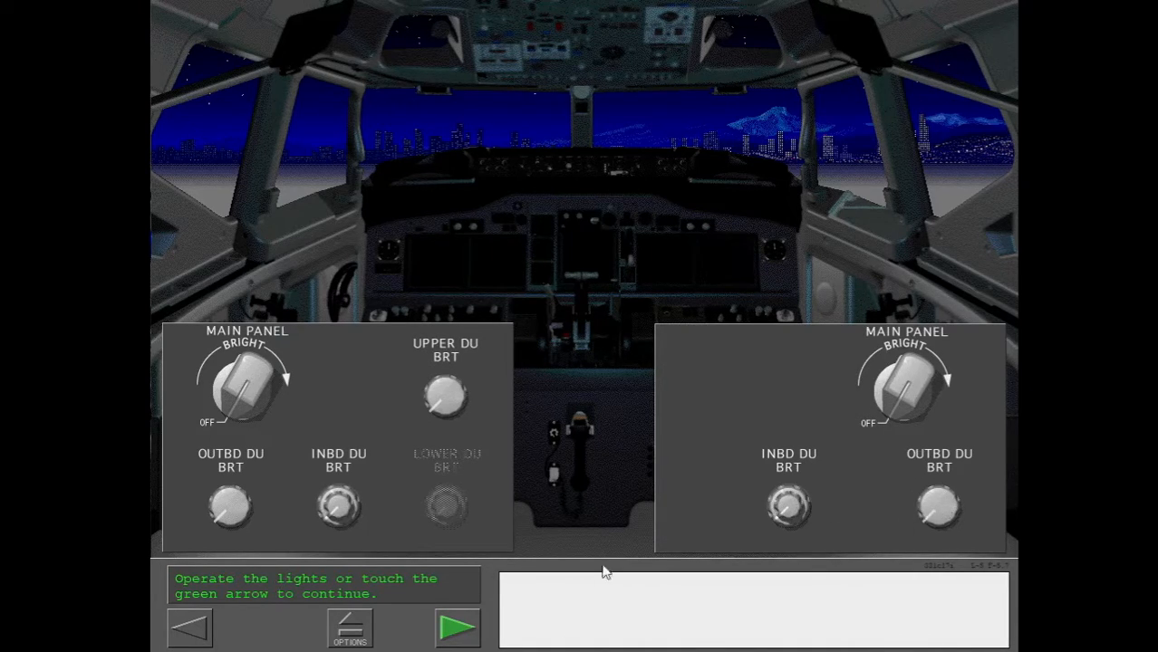
- Continue to the passenger signs and set NO SMOKING and FASTEN BELTS to AUTO
click(457, 627)
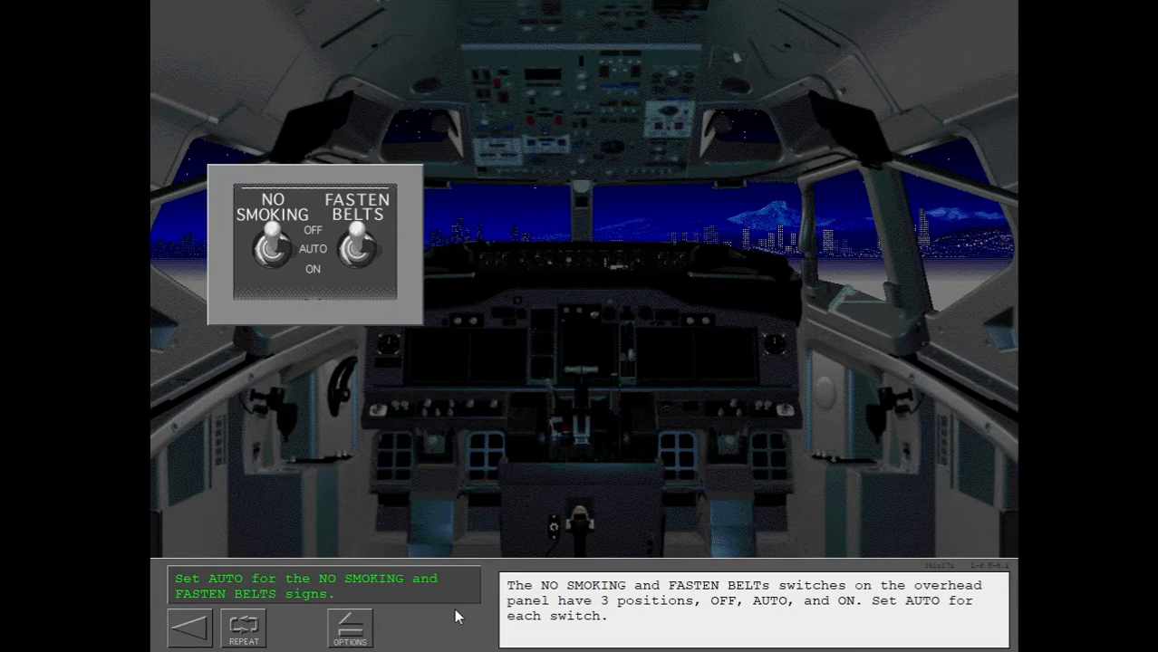
click(272, 251)
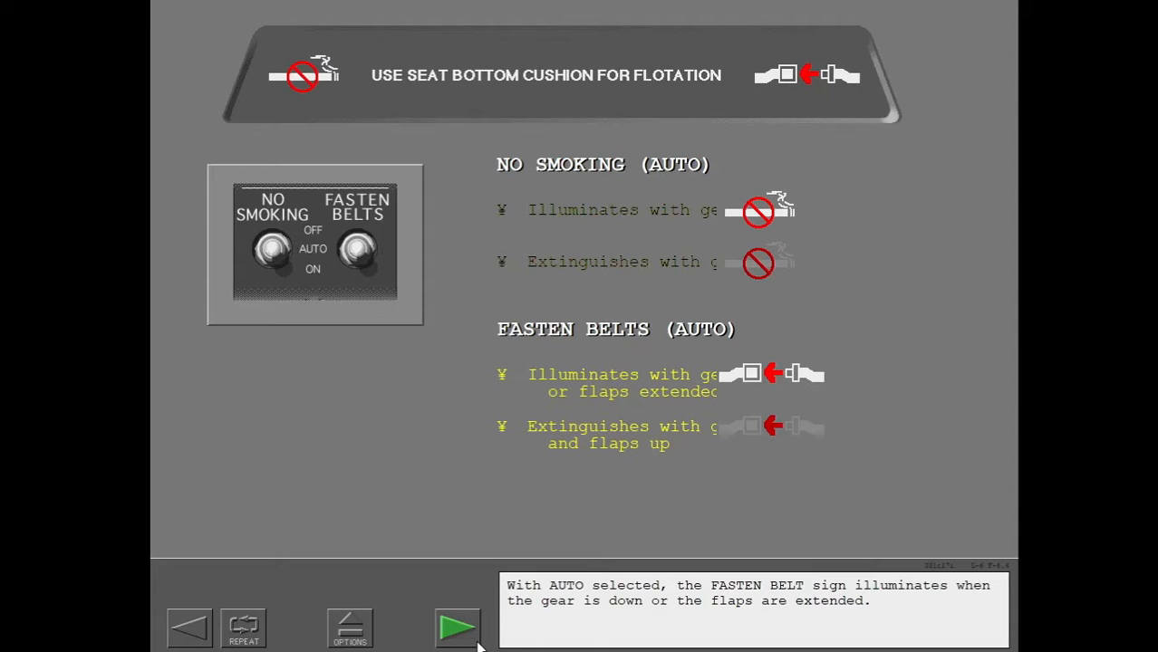
- Advance through the lavatory Return to Seat screen and finish the Internal Lights topic
click(457, 627)
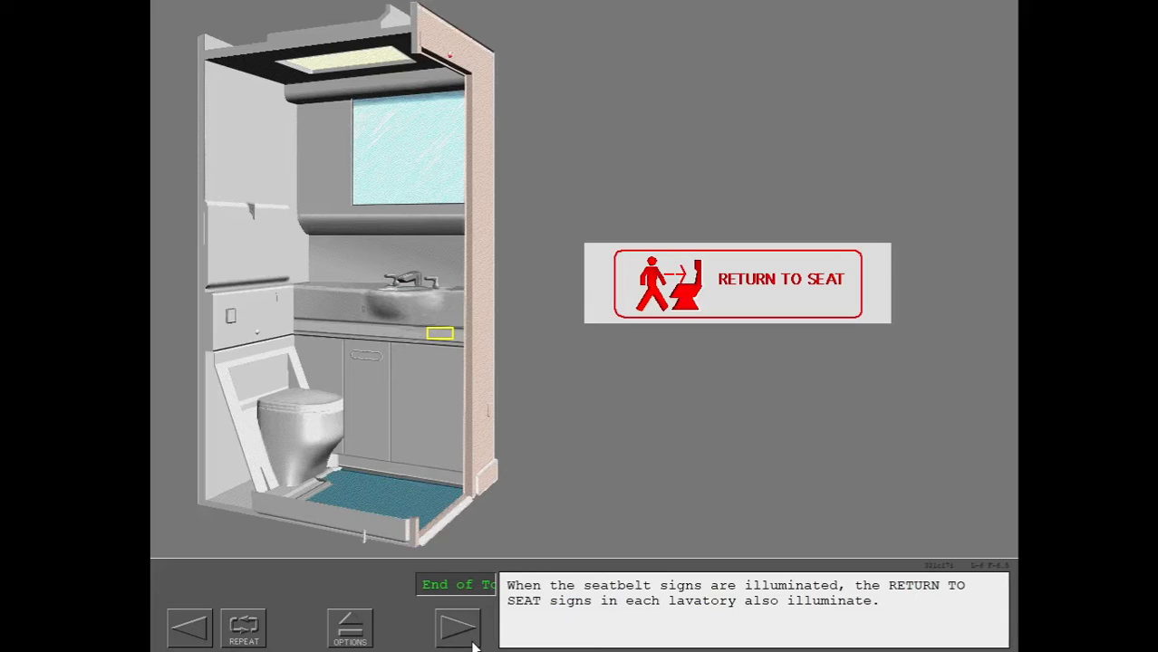
click(456, 627)
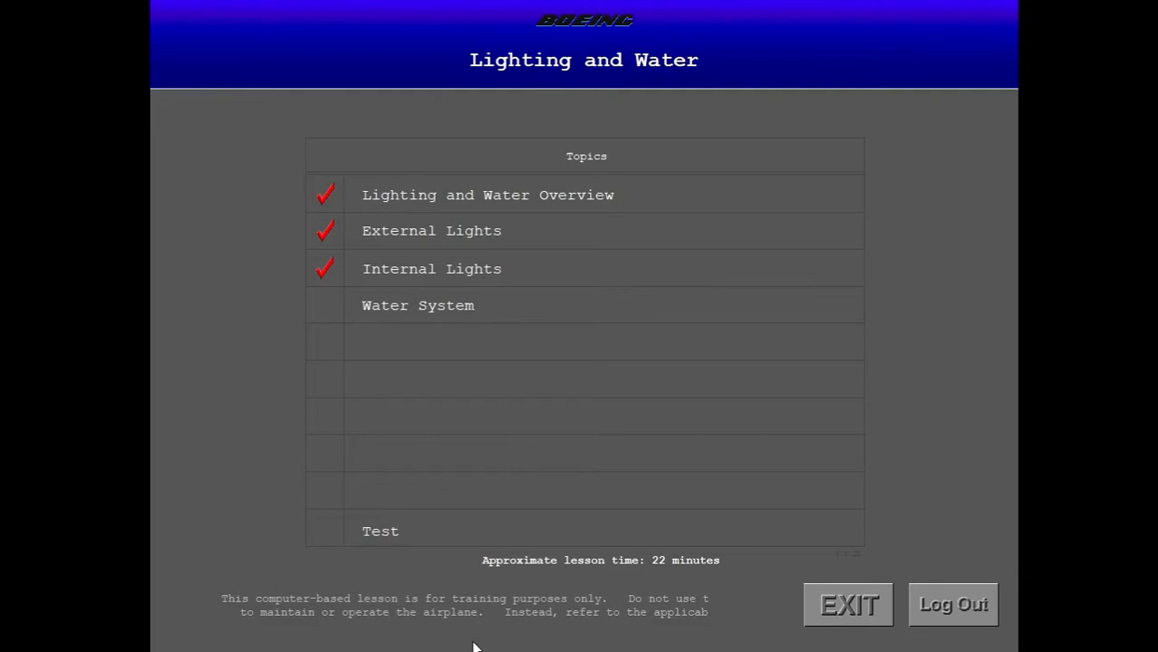
mouse_move(506, 402)
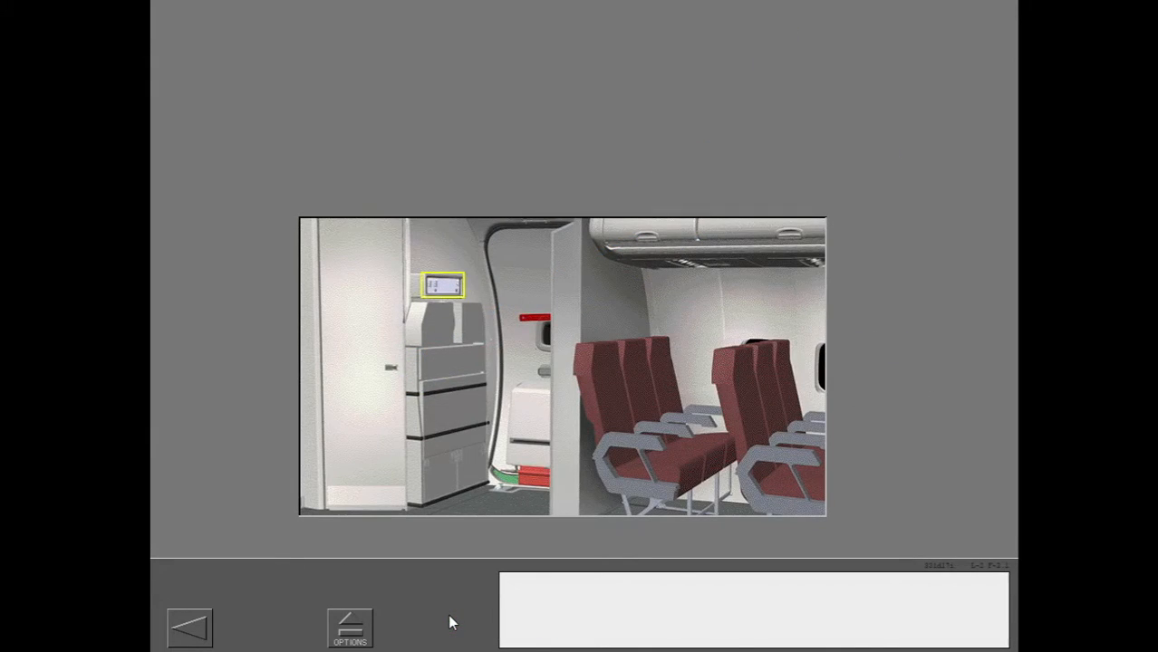
- Step through the aft attendant panel's potable water gauge and tank sensor light to the exterior view
click(444, 285)
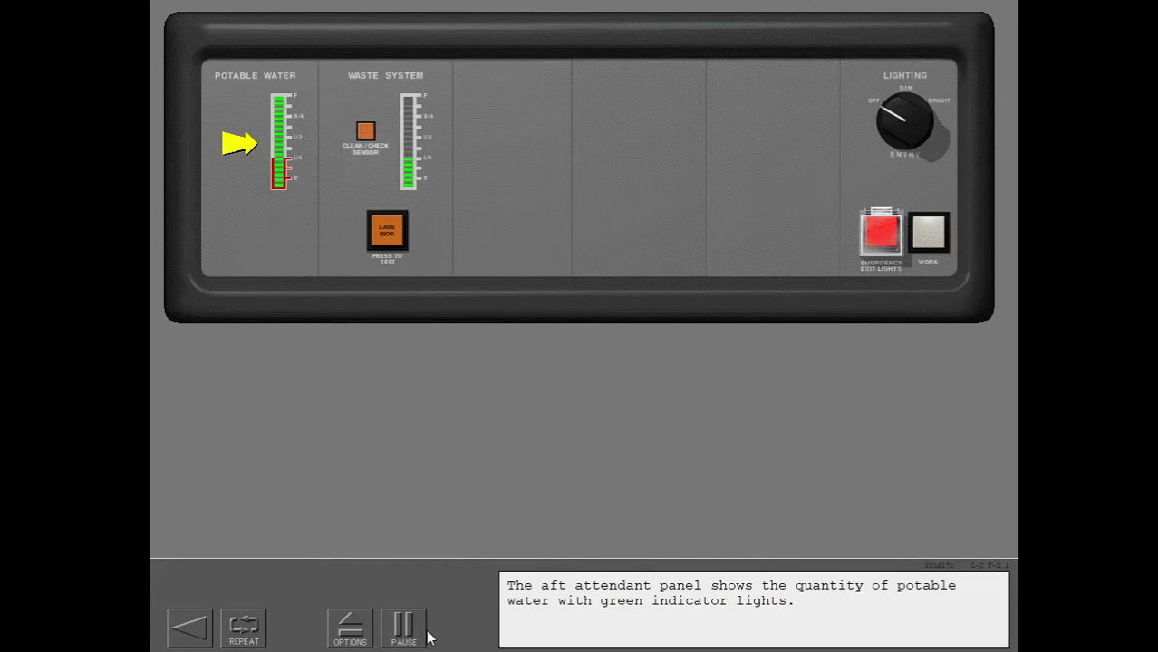
click(402, 627)
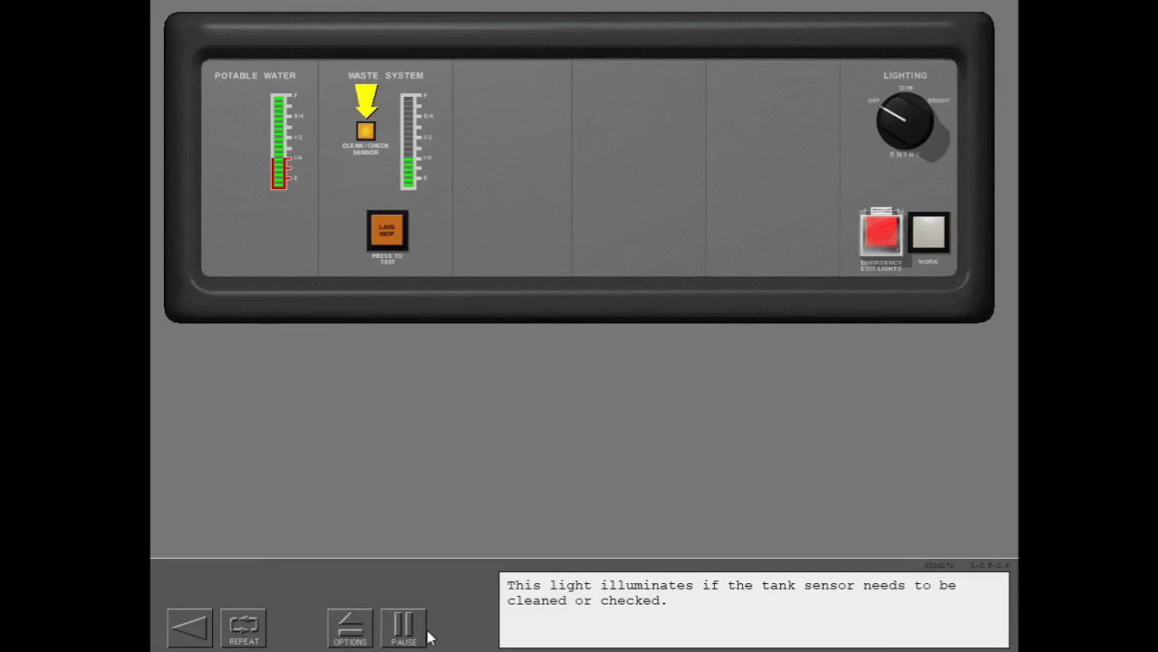
click(402, 627)
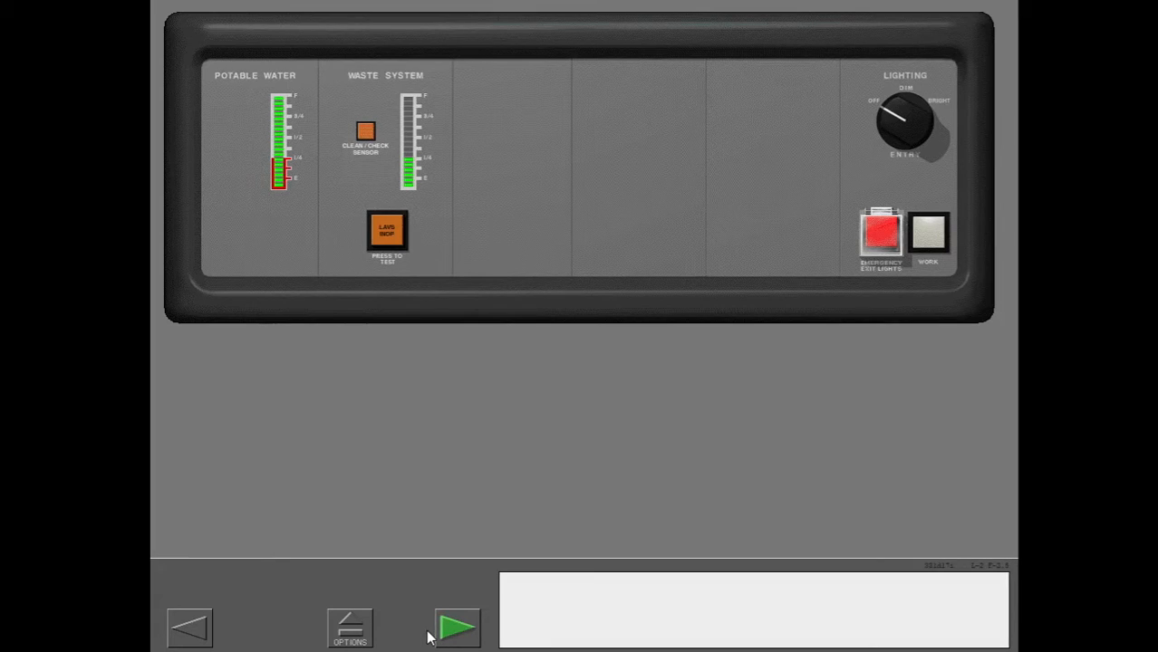
click(457, 627)
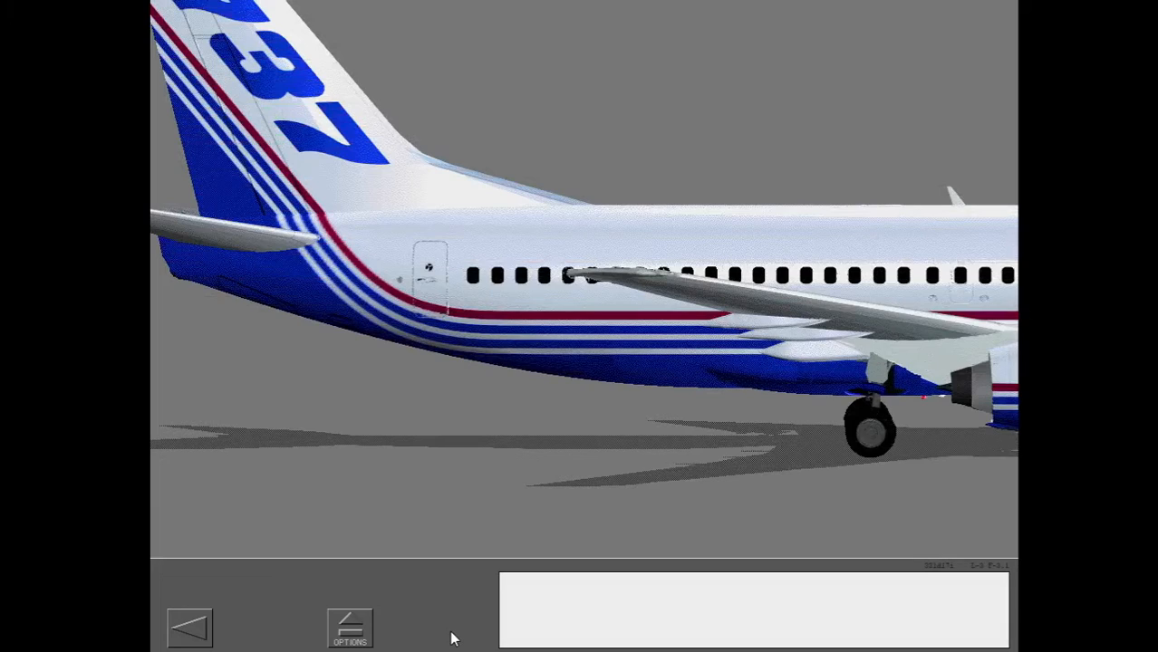